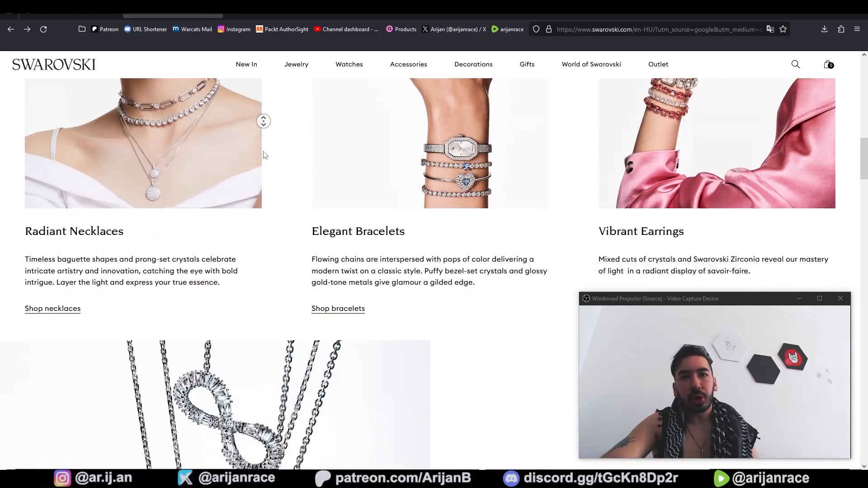
# Step: Scroll the Swarovski jewellery reference page before switching to the empty Blender scene
pyautogui.scroll(-3)
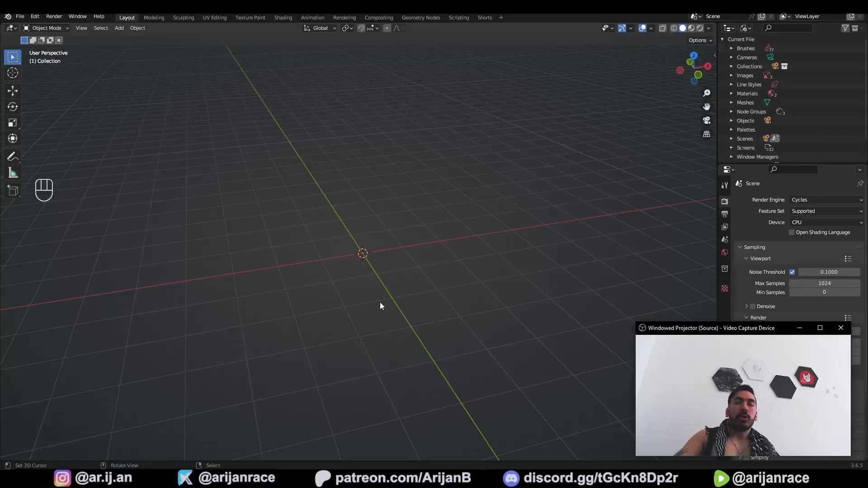
pyautogui.moveTo(358, 360)
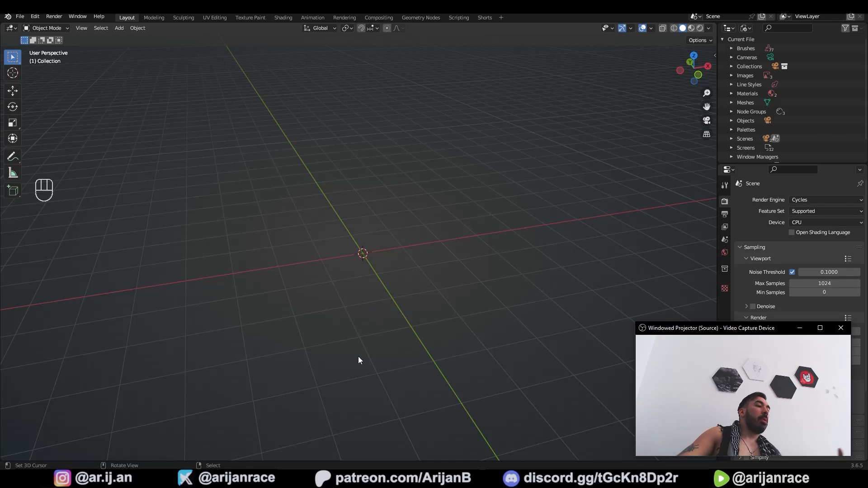
# Step: Add a plane, bevel its corners into an oval, inset out the centre and extrude it into a thick ring link
pyautogui.press('shift+a')
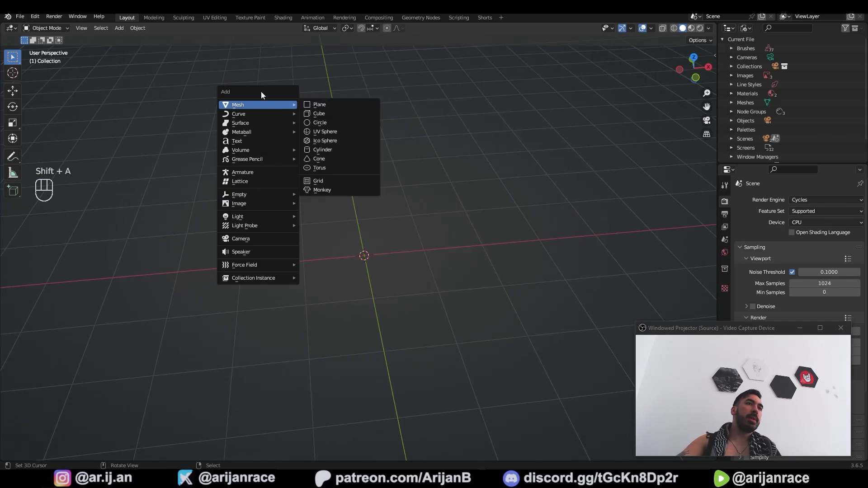
pyautogui.click(319, 105)
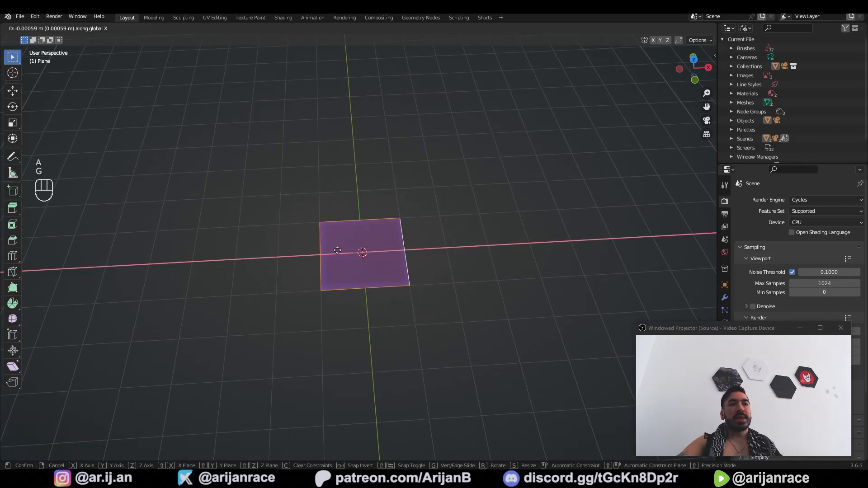
pyautogui.click(362, 252)
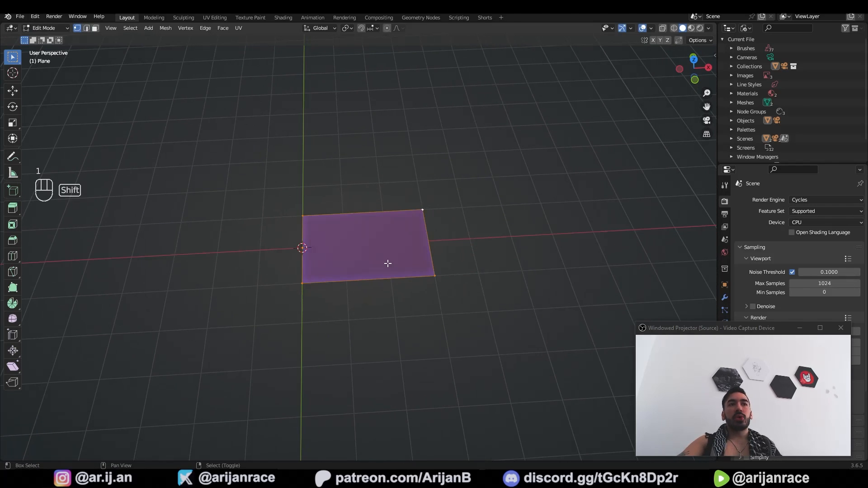
pyautogui.press('Ctrl+B')
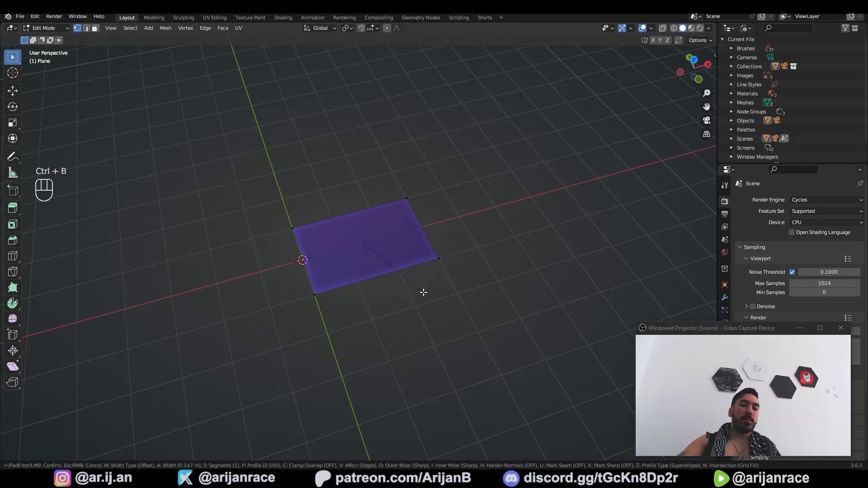
pyautogui.moveTo(459, 327)
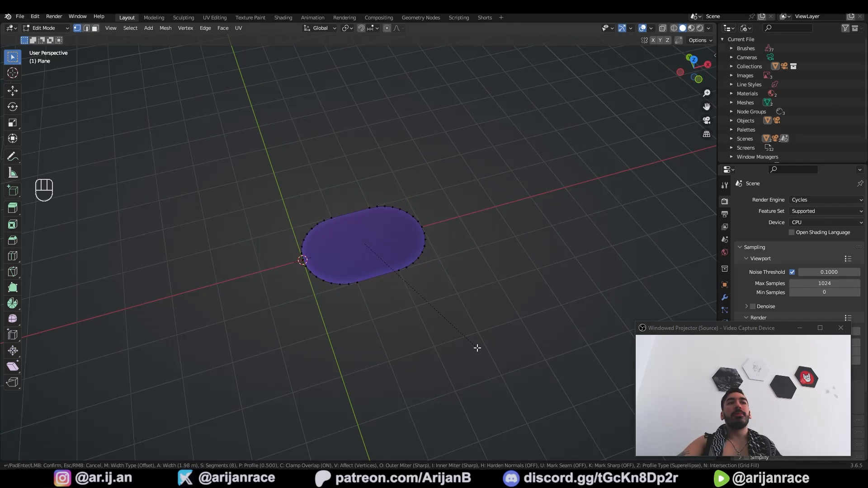
pyautogui.press('i')
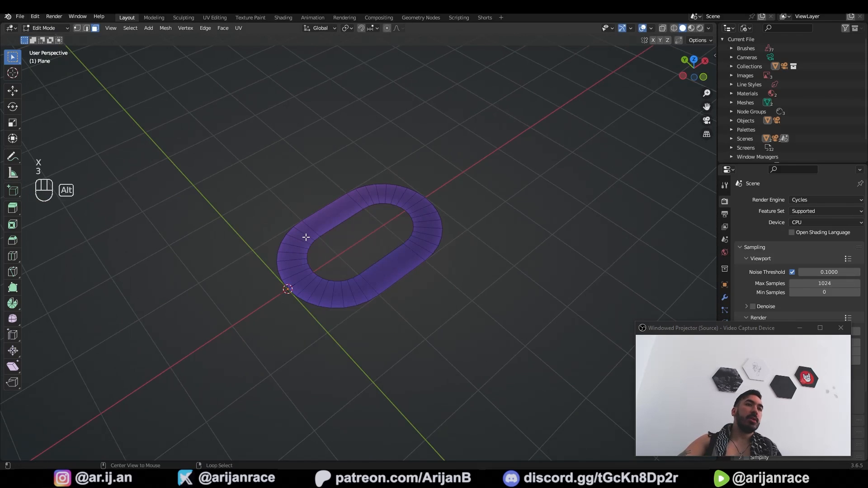
pyautogui.press('Tab')
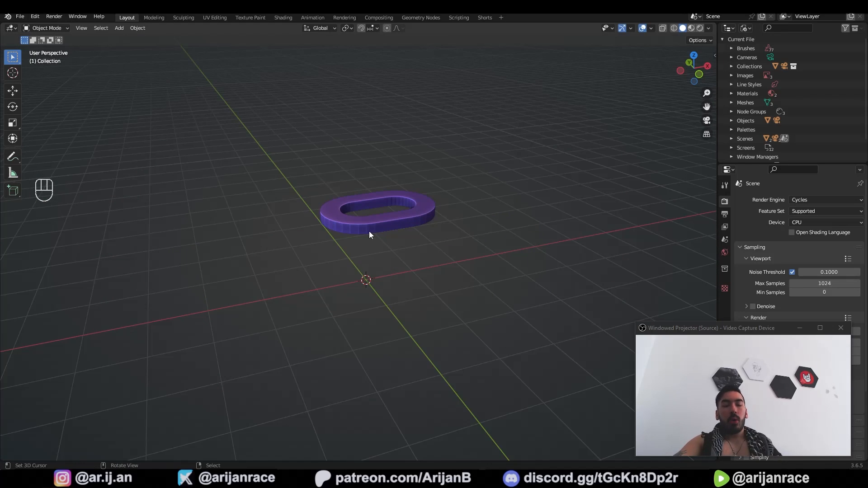
# Step: Add a cube beside the link with its faces extruded hollow, then bevel the link's edges smooth with a narrower width
pyautogui.press('shift+a')
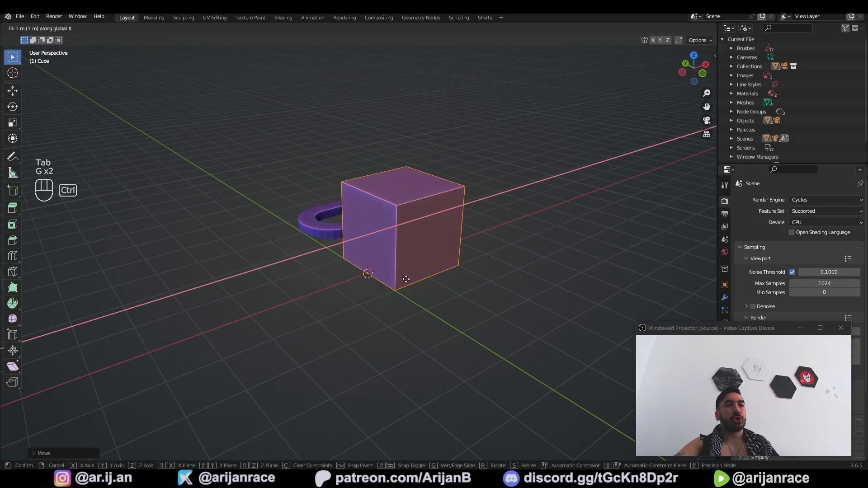
pyautogui.press('alt+e')
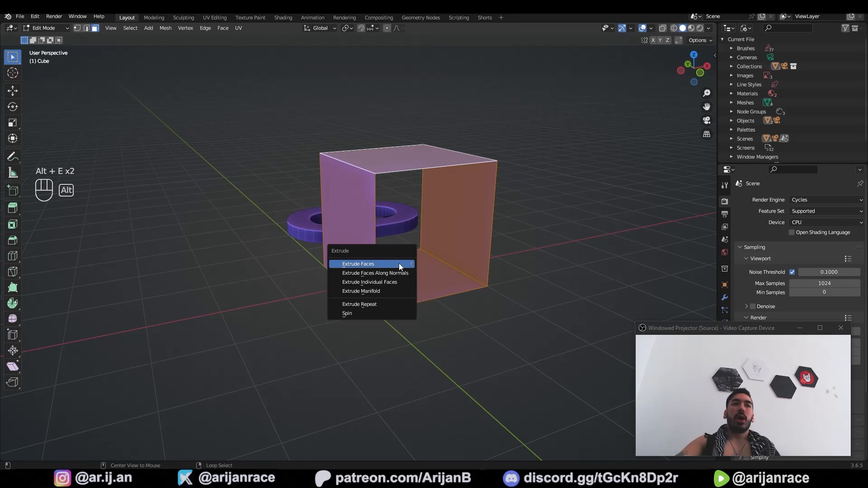
pyautogui.click(358, 263)
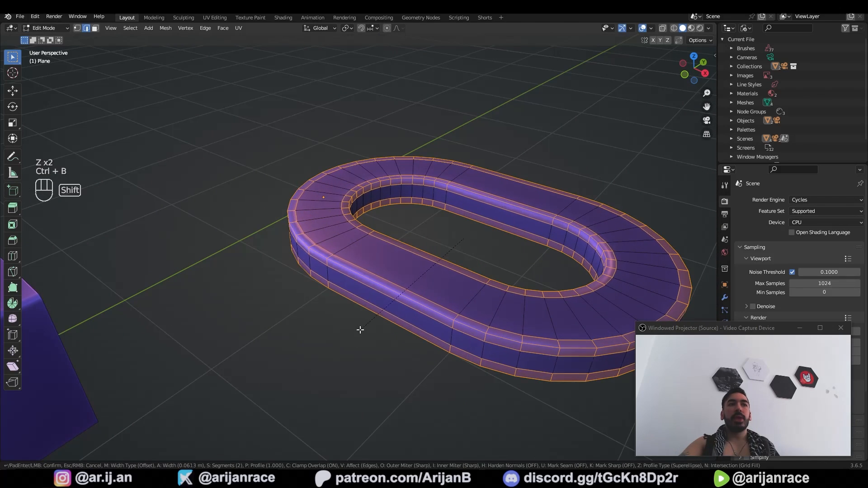
pyautogui.press('ctrl+z')
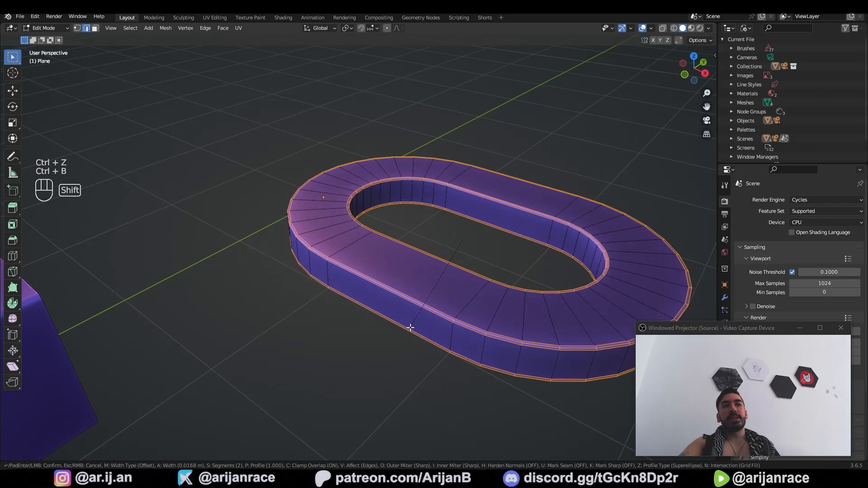
pyautogui.press('Tab')
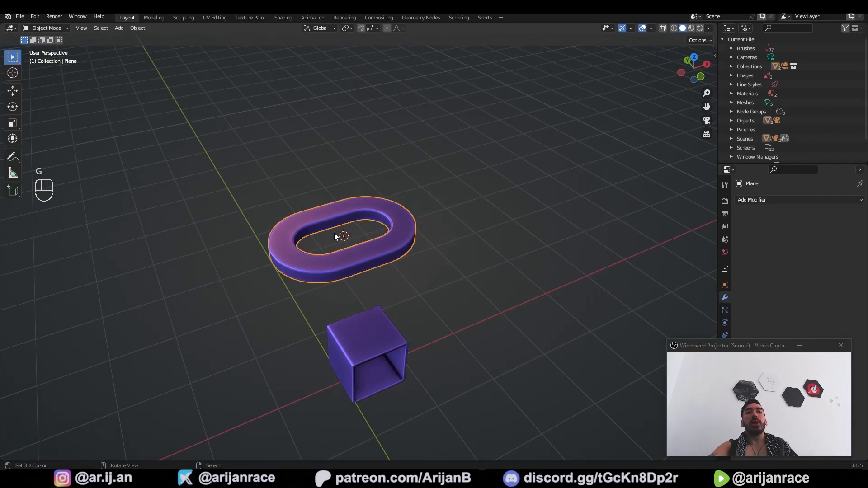
# Step: Duplicate the link, rotate and move it to interlock, and array it into a 144-link chain with Relative Offset X 1.320
pyautogui.press('shift+d')
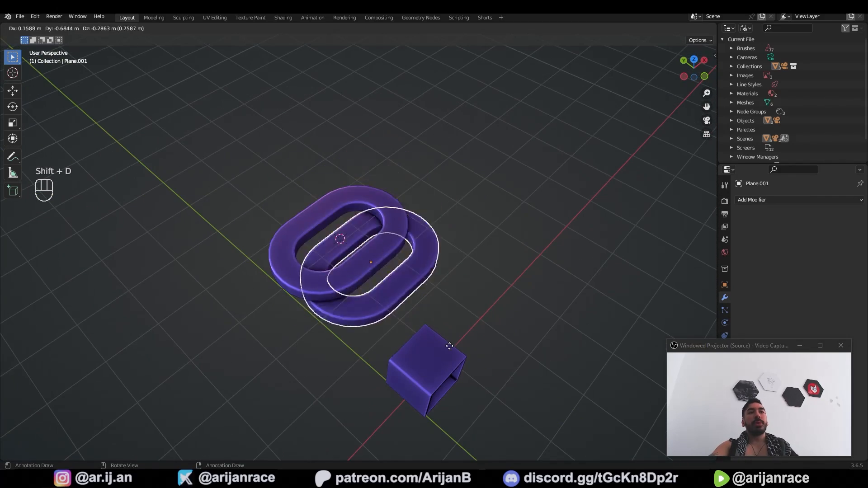
pyautogui.press('r')
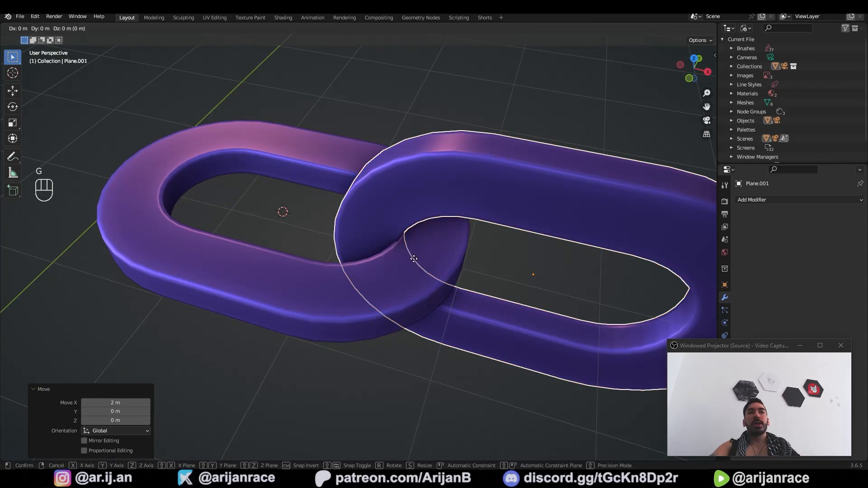
pyautogui.click(372, 235)
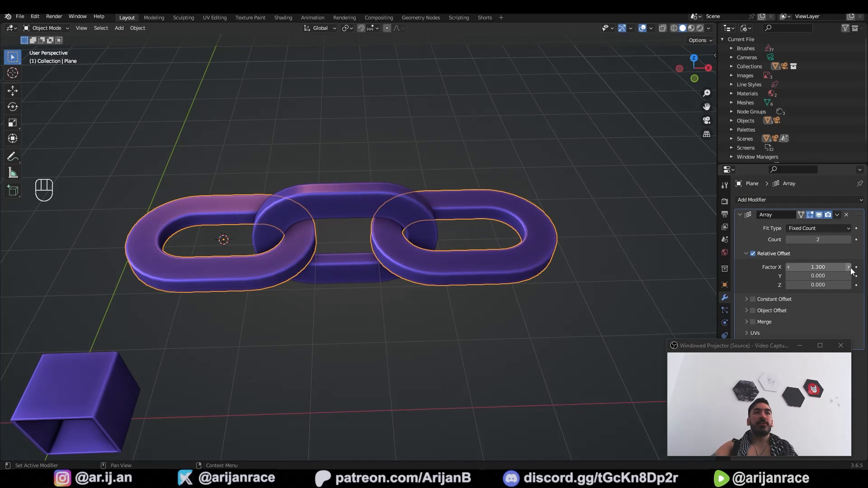
pyautogui.press('g')
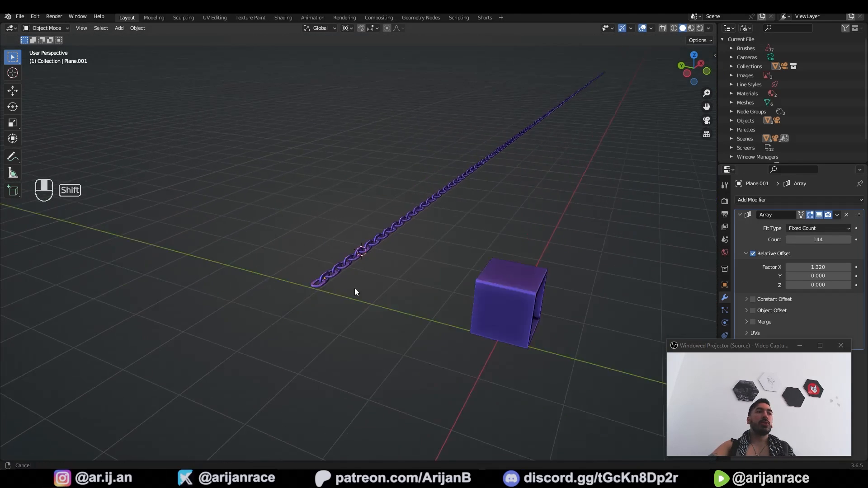
# Step: Duplicate the whole chain, apply the array into real geometry and join the links into one chain object
pyautogui.press('Tab')
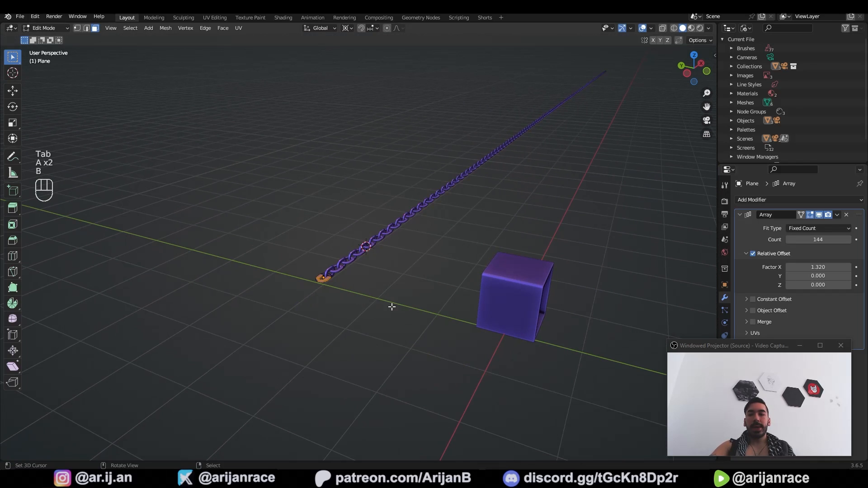
pyautogui.press('Tab')
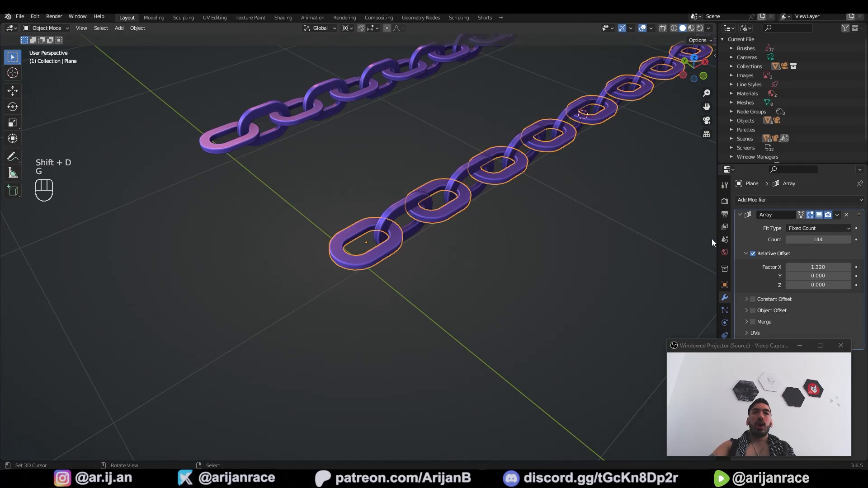
pyautogui.press('ctrl+a')
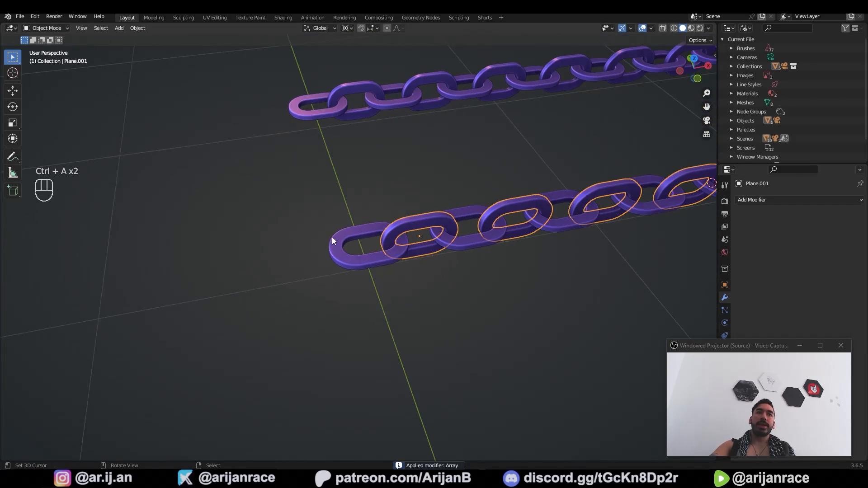
pyautogui.press('ctrl+j')
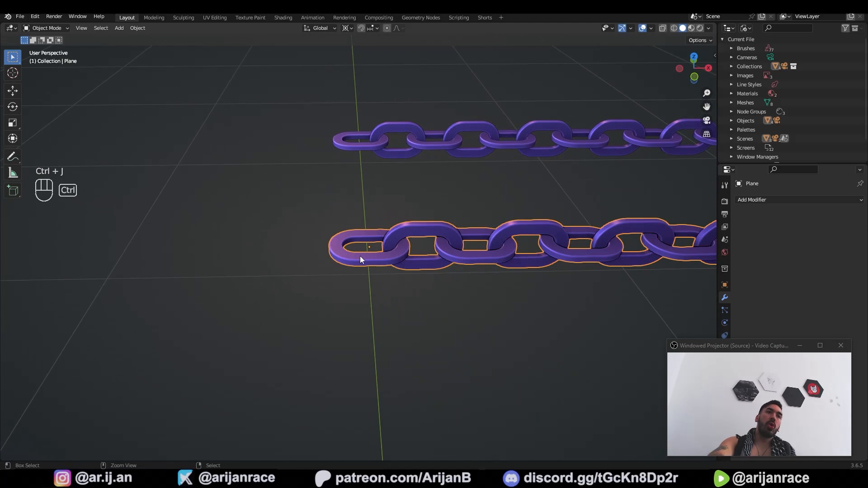
# Step: Loop cut and extrude a rounded clasp barrel with a hole through its end, capping the chain
pyautogui.press('ctrl+r')
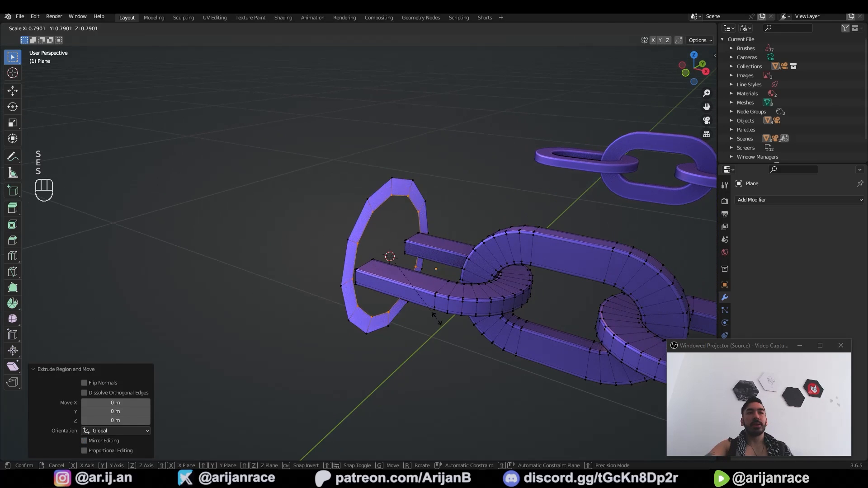
pyautogui.press('Ctrl+R')
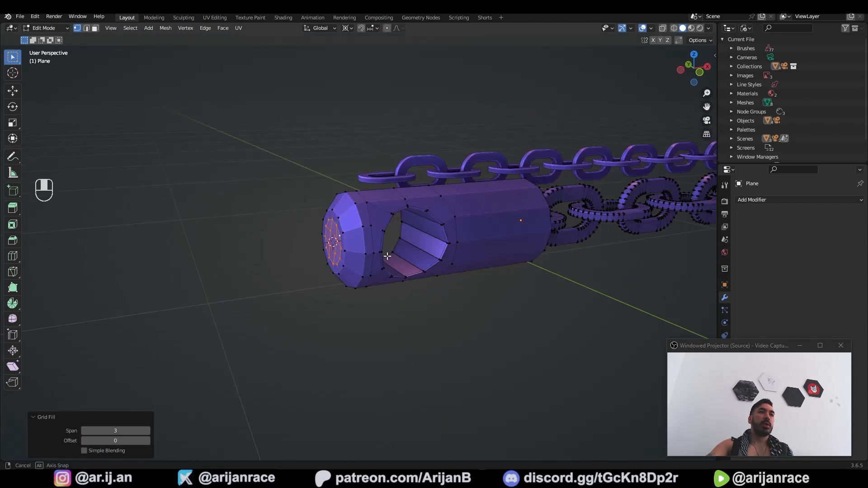
pyautogui.press('Tab')
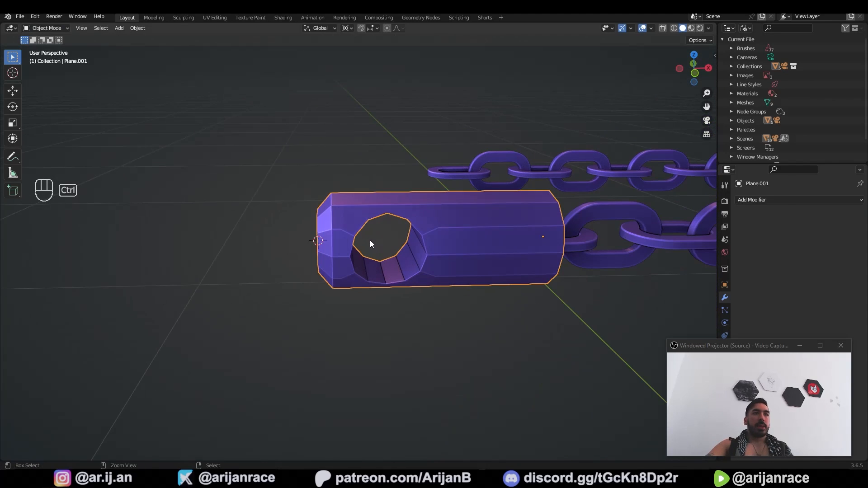
# Step: Thicken a new circle into a subdivided smooth ring and position it through the clasp barrel's hole
pyautogui.press('ctrl+2')
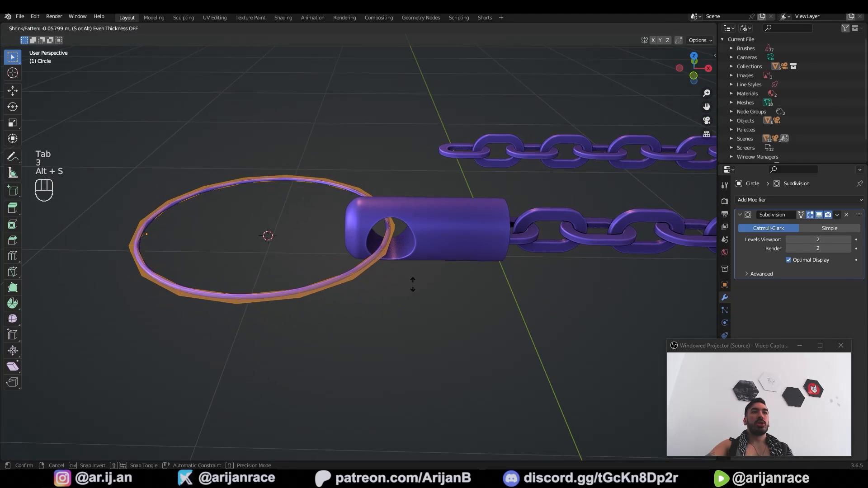
pyautogui.press('Tab')
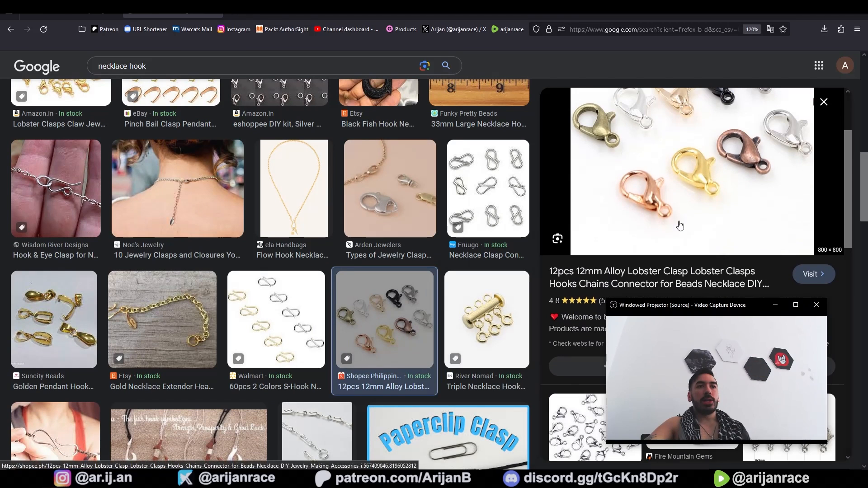
pyautogui.click(486, 319)
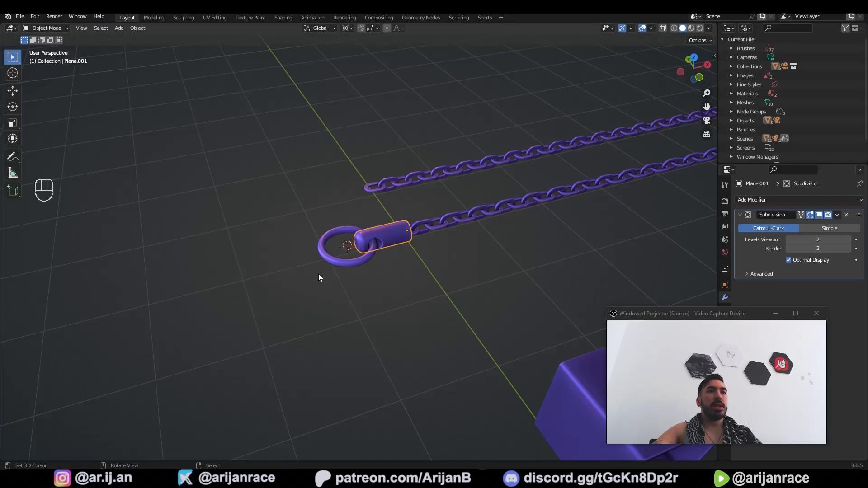
# Step: Extrude a new circle into two torus rings, thicken them evenly and place one ring beside the other
pyautogui.press('Tab')
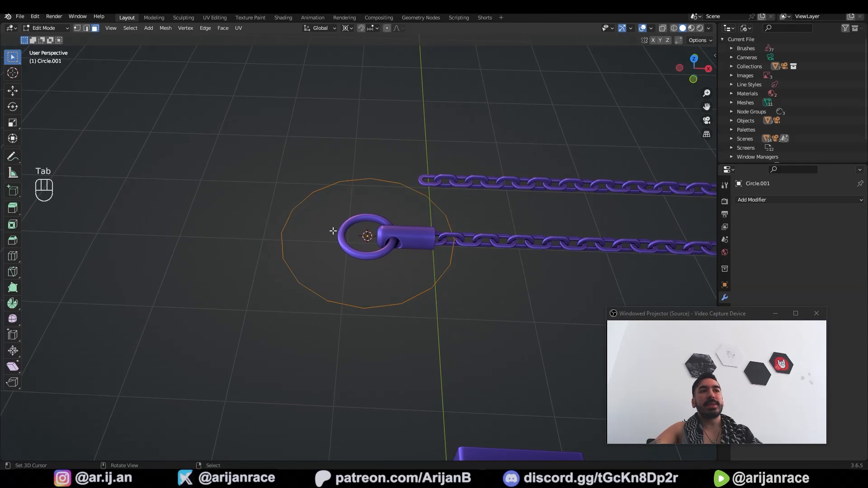
pyautogui.press('e')
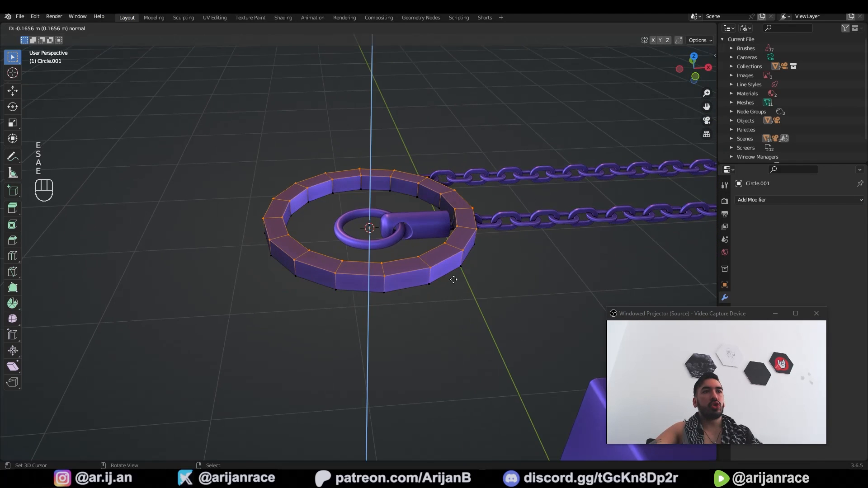
pyautogui.press('s')
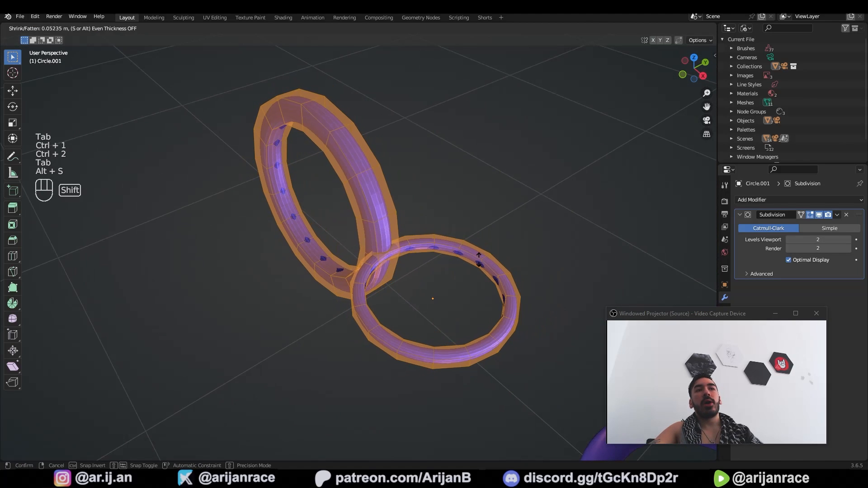
pyautogui.press('Tab')
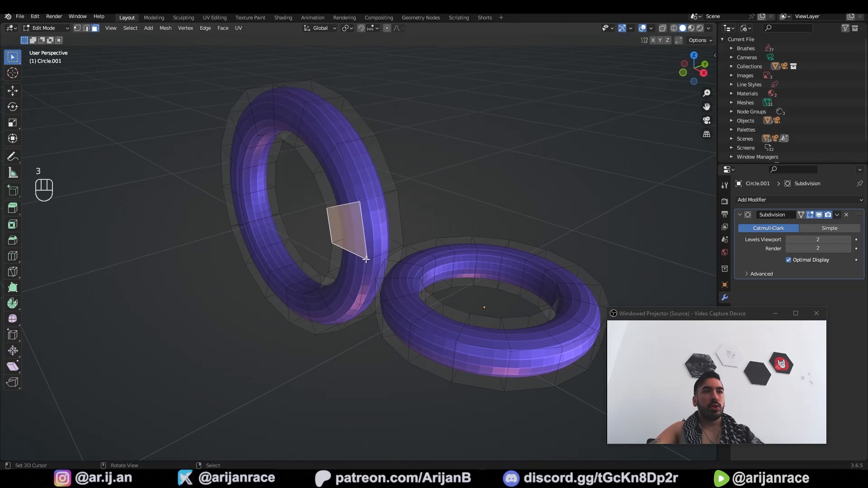
pyautogui.press('ctrl+z')
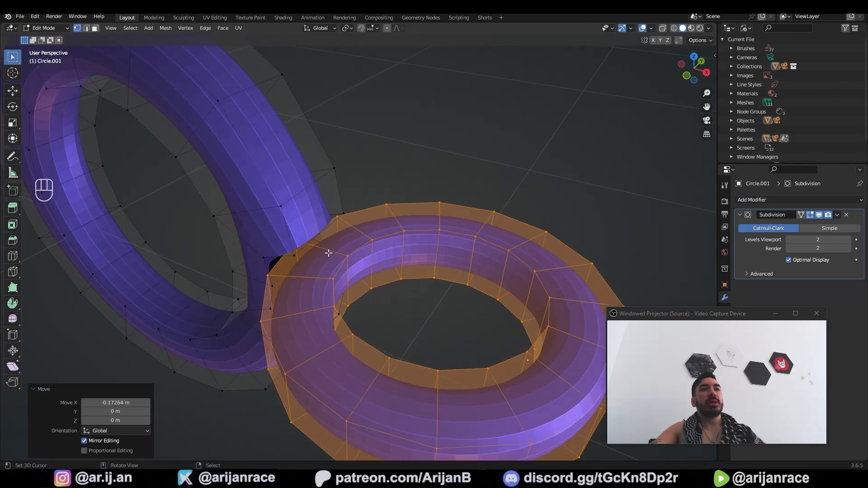
pyautogui.press('ctrl+z')
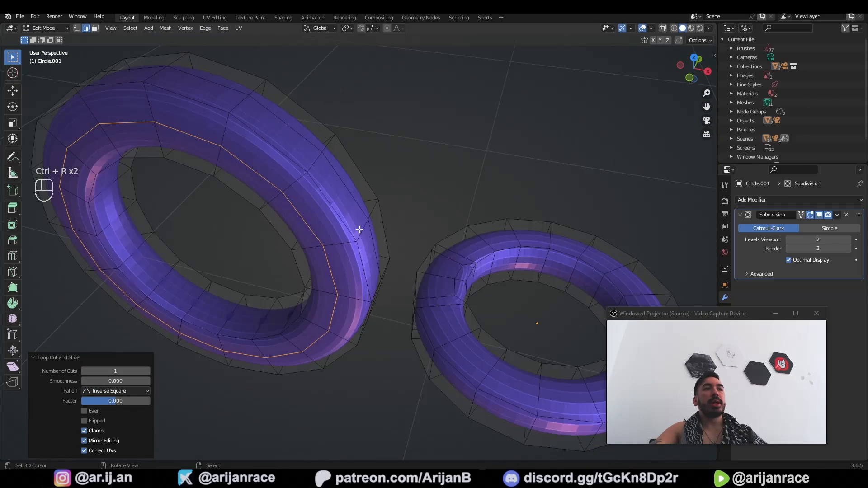
# Step: Loop cut, bridge a face between the touching rings, slide the joint edge into place and extrude a rim loop upward
pyautogui.press('l')
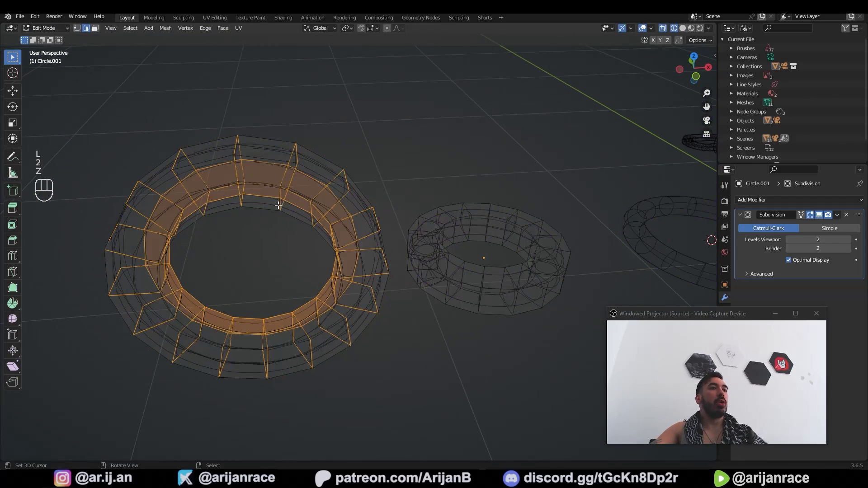
pyautogui.press('g')
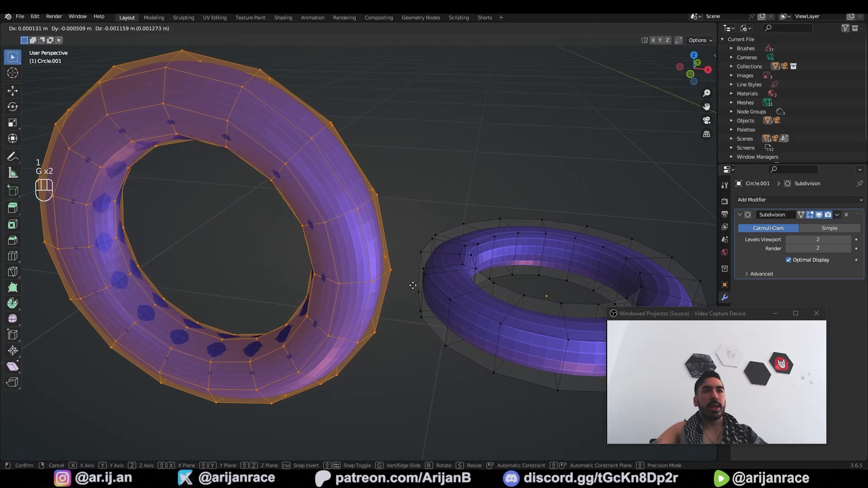
pyautogui.press('r')
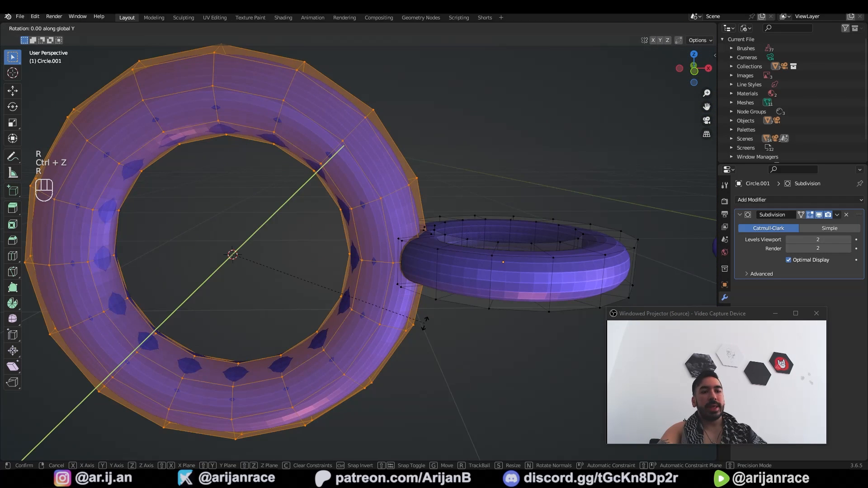
pyautogui.click(233, 255)
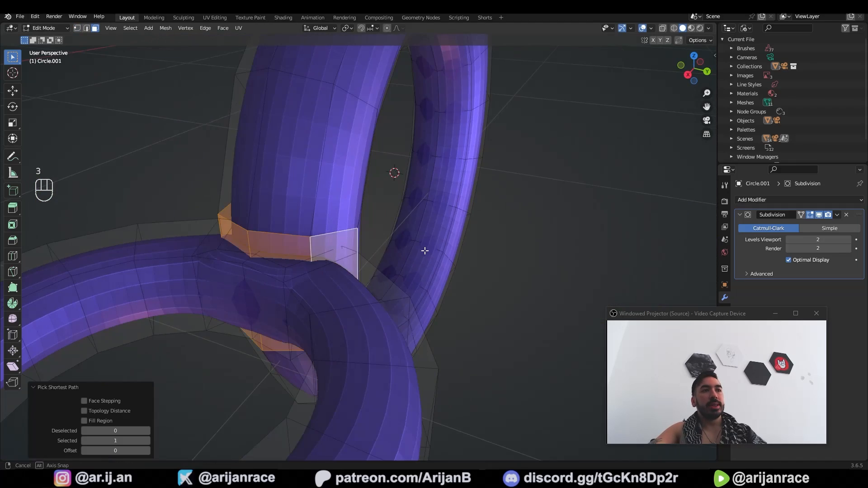
pyautogui.press('ctrl+z')
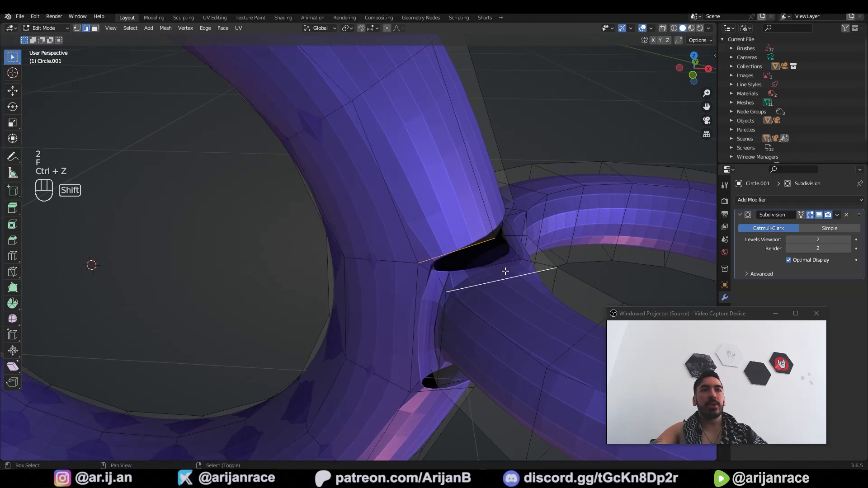
pyautogui.press('g')
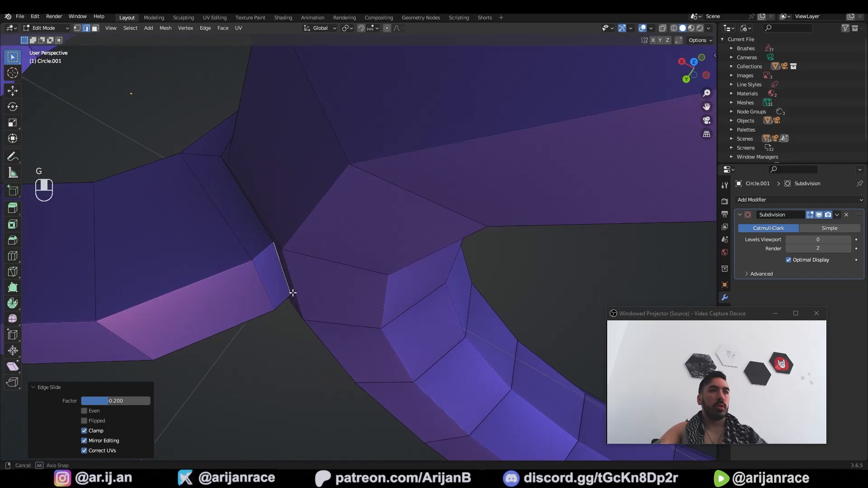
pyautogui.press('ctrl+b')
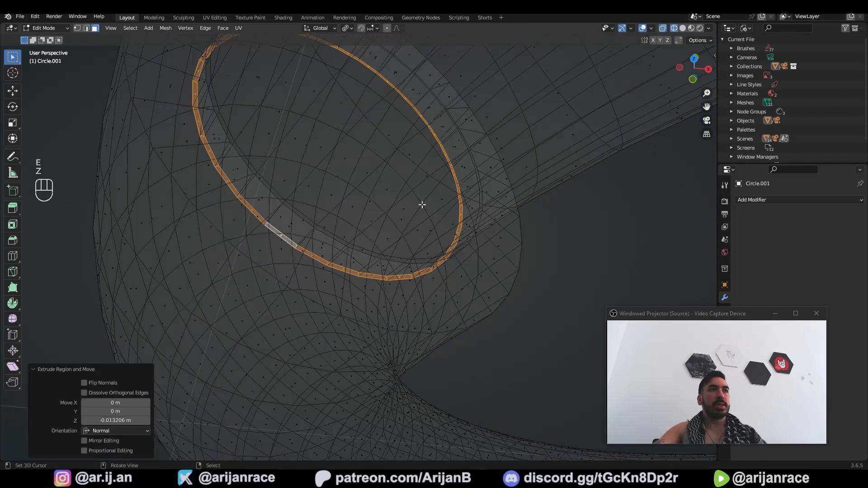
pyautogui.press('ctrl+b')
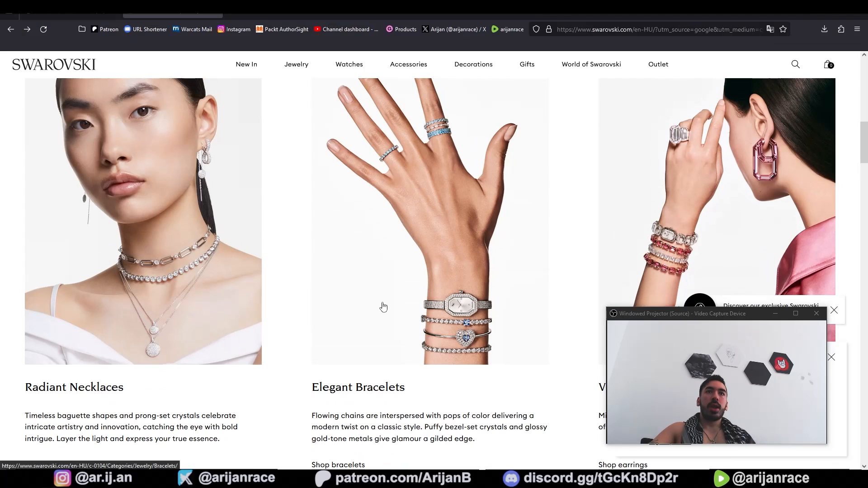
# Step: Show the Birthstone pendant product photo of the pendant worn on a model's neck
pyautogui.scroll(-3)
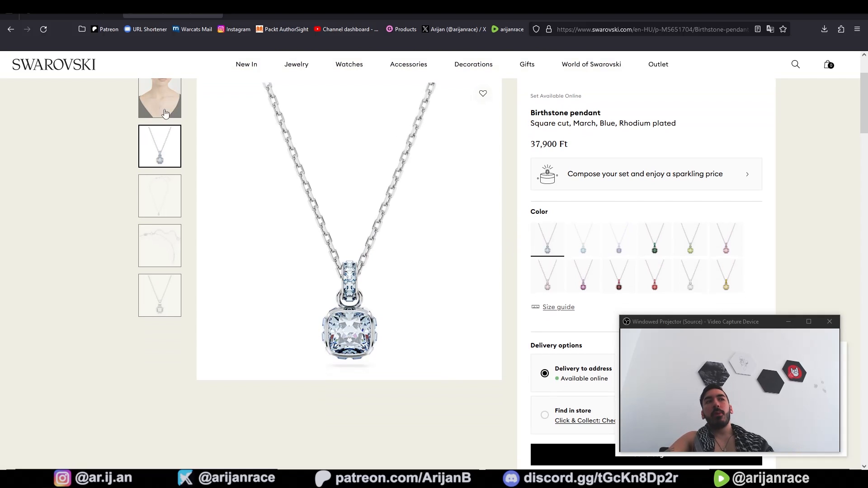
pyautogui.click(160, 97)
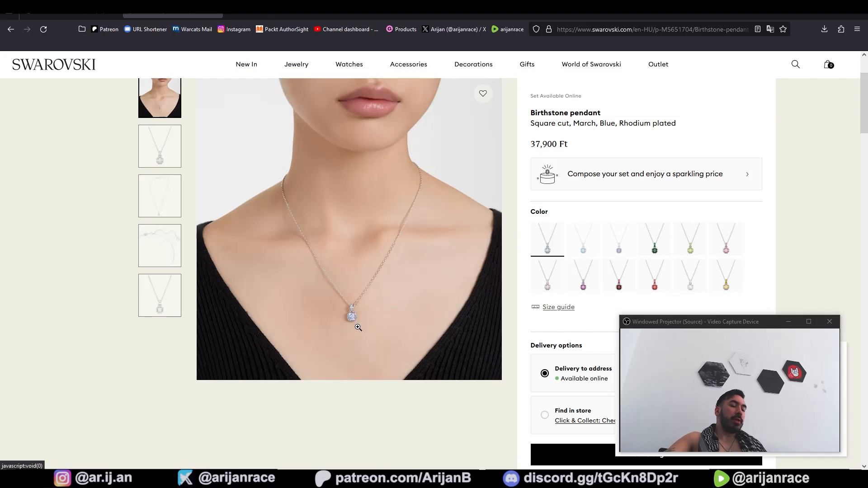
pyautogui.moveTo(277, 250)
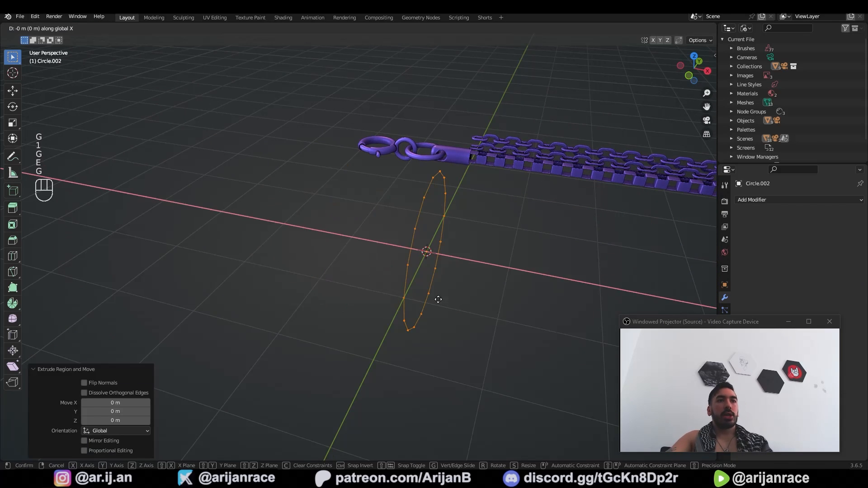
# Step: Extrude the pendant circle into a band, separate a duplicate of its faces and subdivide them
pyautogui.press('s')
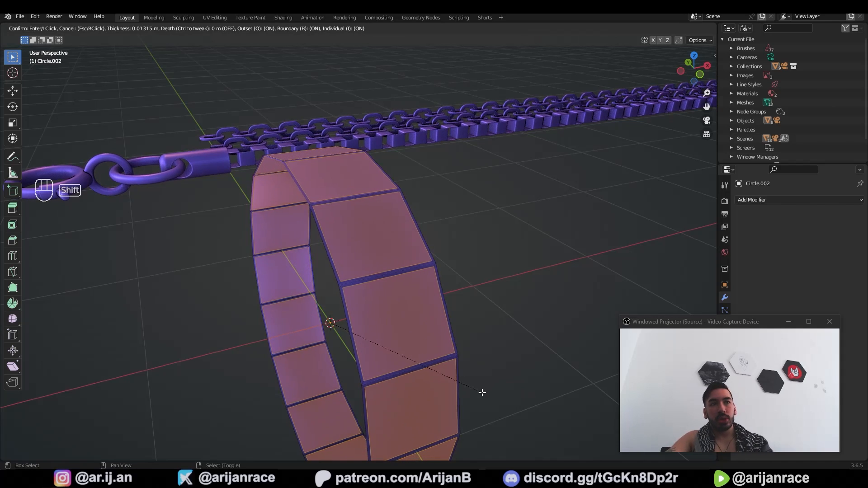
pyautogui.press('p')
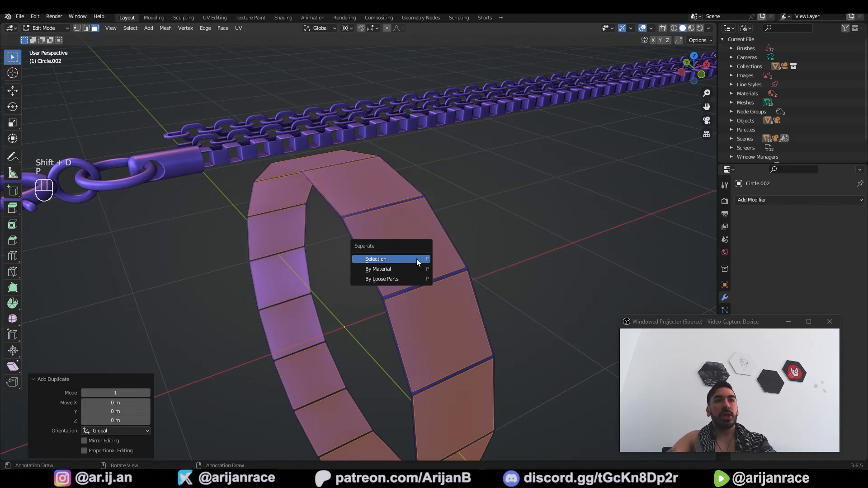
pyautogui.click(376, 259)
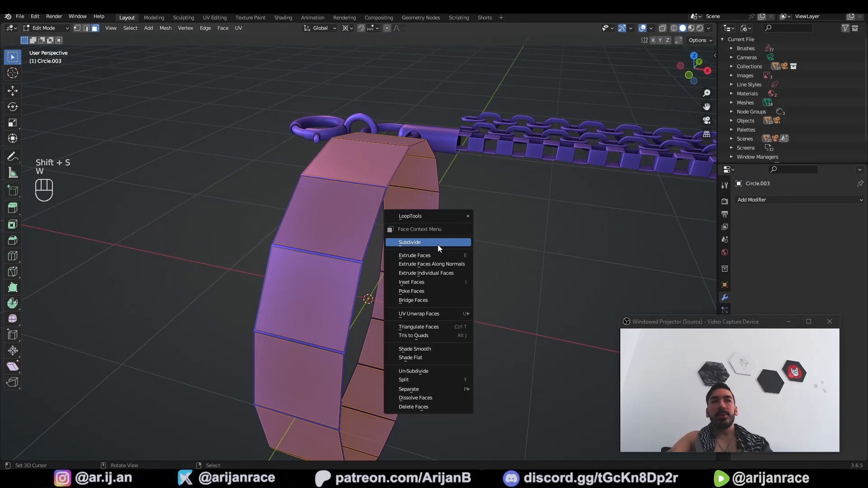
pyautogui.click(409, 243)
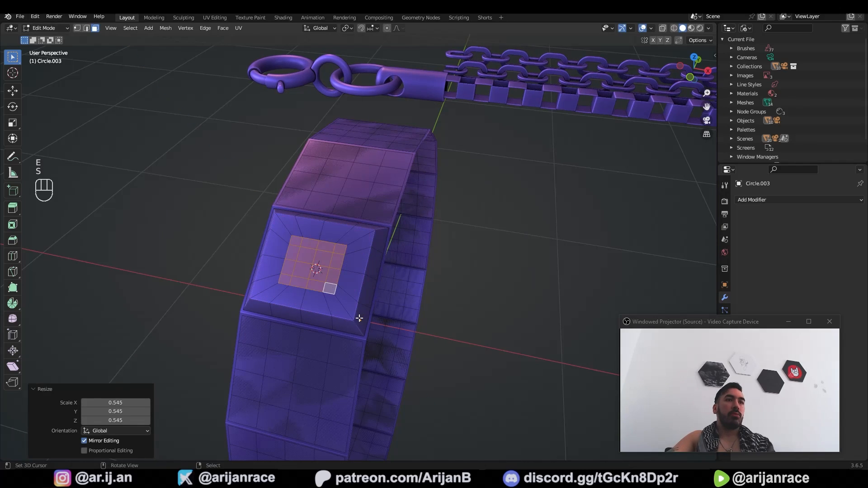
# Step: Puff the panels with inward-shrunk extrusions, extrude the curved patch edges and smooth the bail with Subdivision level 1
pyautogui.press('alt+s')
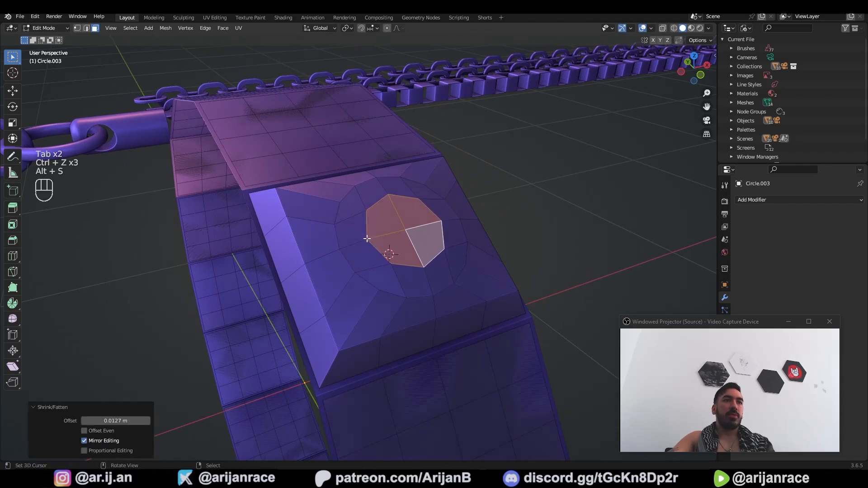
pyautogui.press('s')
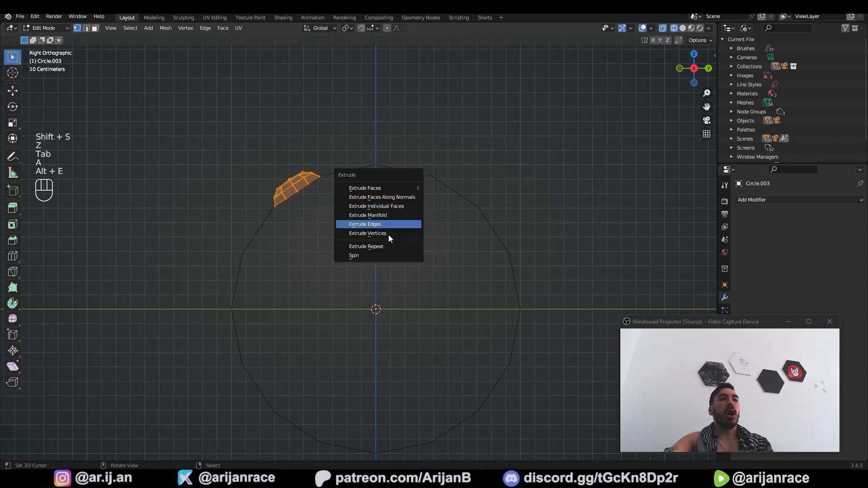
pyautogui.click(354, 255)
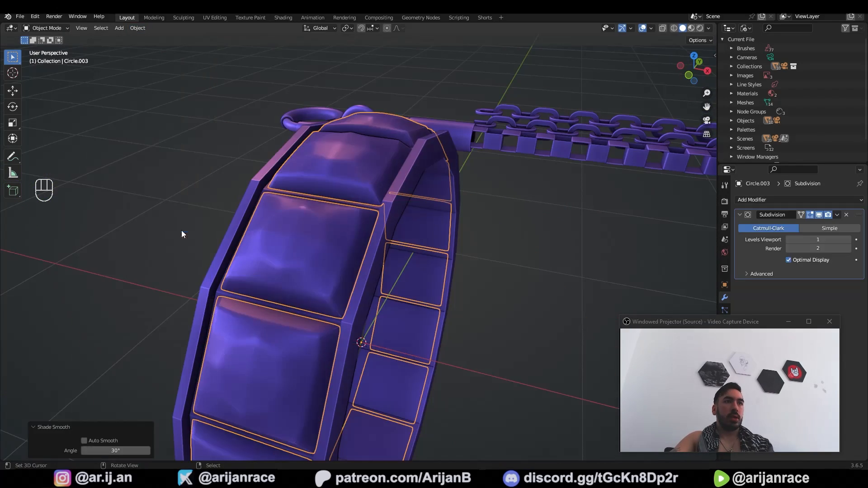
pyautogui.press('ctrl+1')
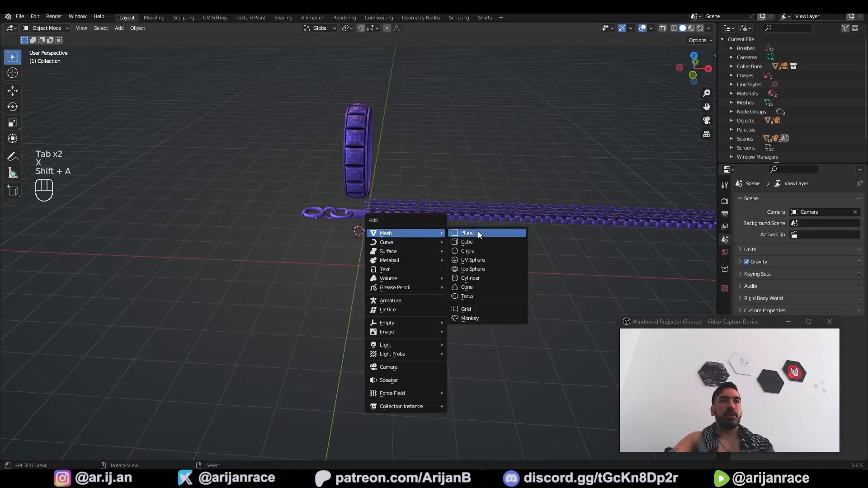
# Step: Add a plane, loop cut it into a grid, resize the middle cross and separate a duplicate of the front faces
pyautogui.click(467, 233)
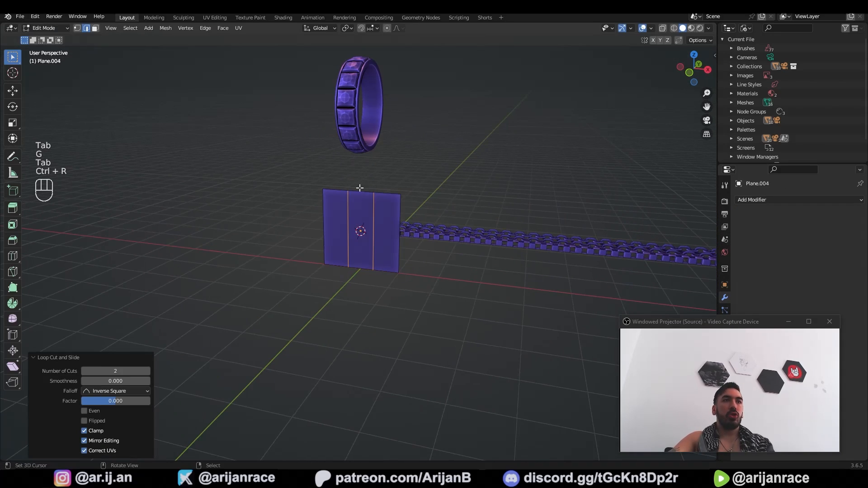
pyautogui.press('s')
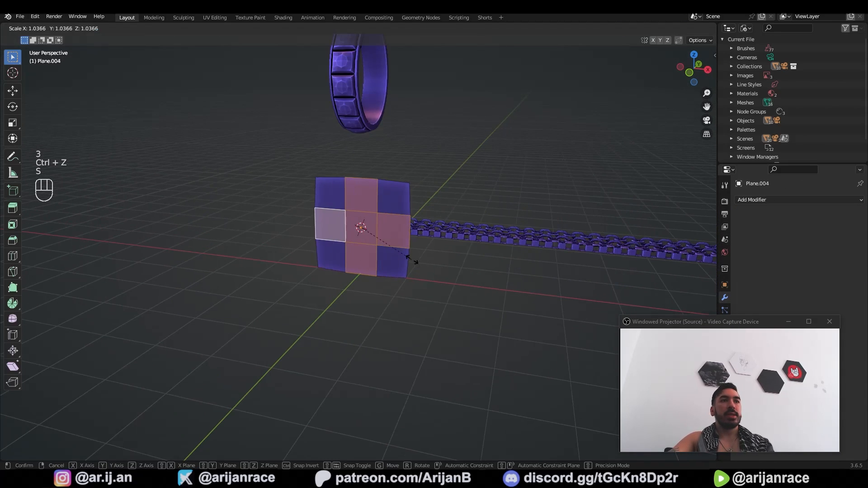
pyautogui.press('Tab')
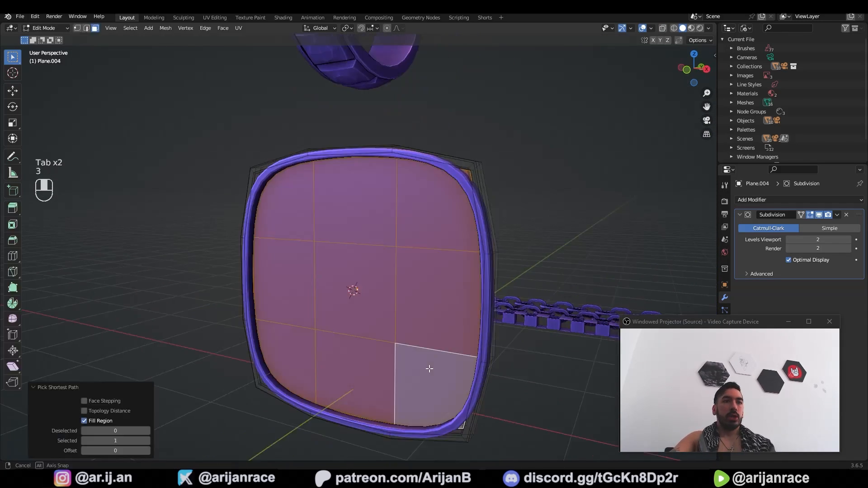
pyautogui.press('Tab')
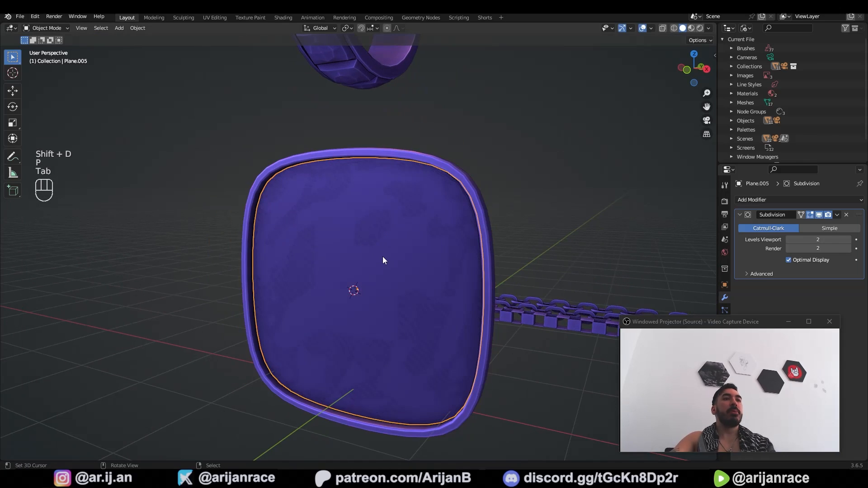
pyautogui.press('Tab')
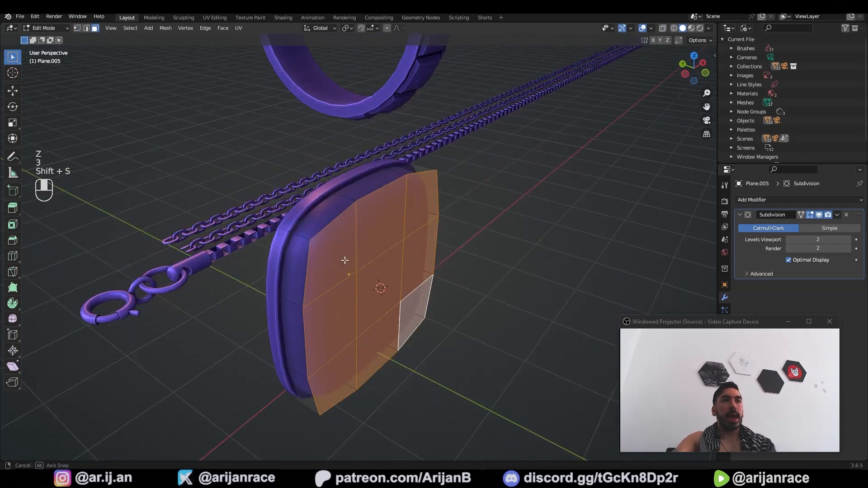
# Step: Place the front plate slightly ahead of the pendant body, flatten its faces and bevel the diagonal edges into gem facets
pyautogui.press('g')
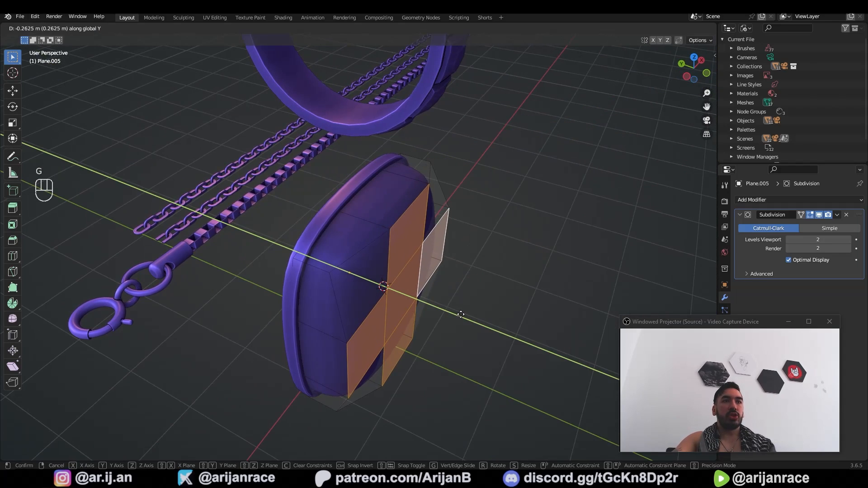
pyautogui.press('ctrl+z')
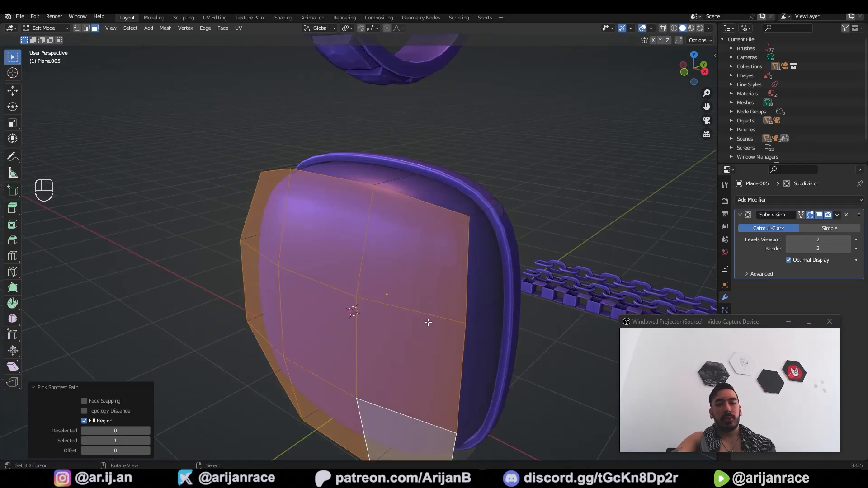
pyautogui.press('i')
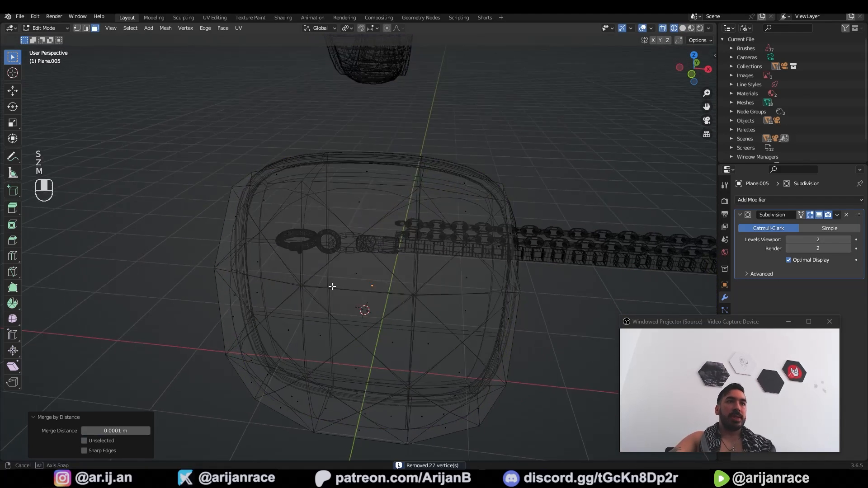
pyautogui.press('g')
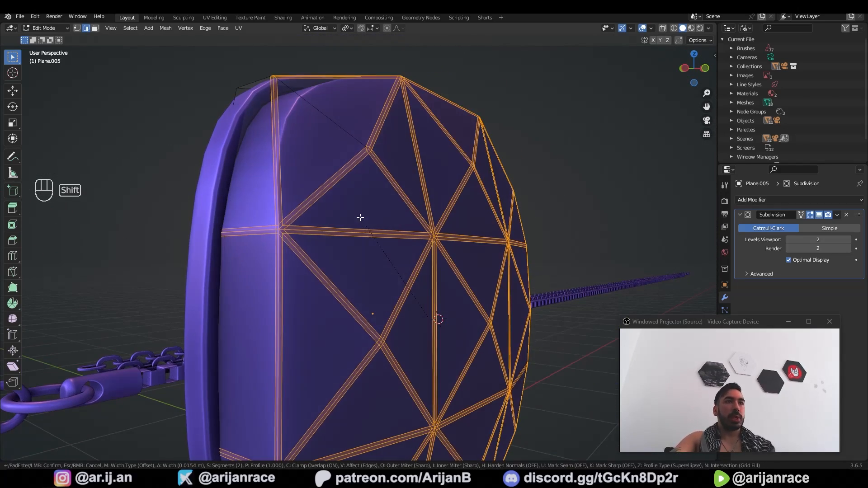
pyautogui.press('Tab')
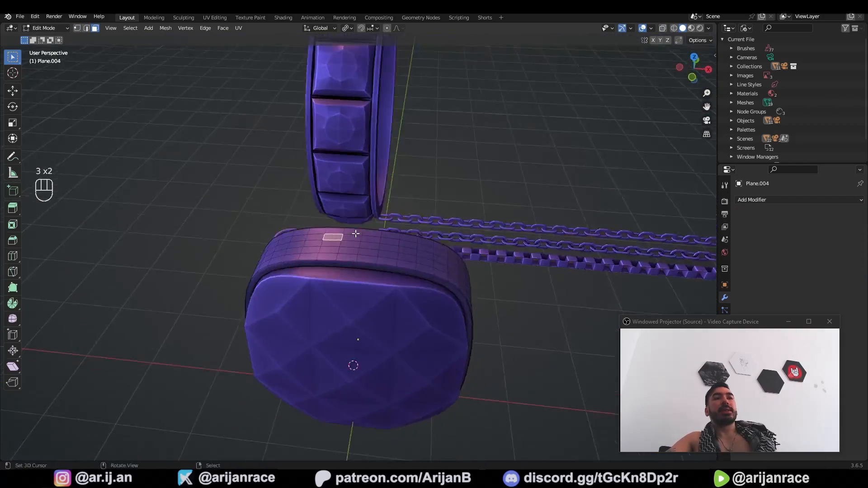
# Step: Join the clasp and the chain into a single object
pyautogui.press('shift+s')
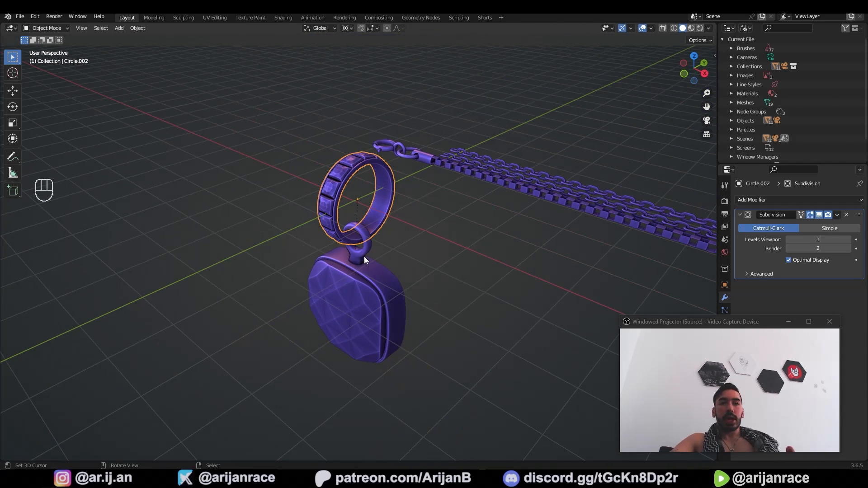
pyautogui.press('ctrl+a')
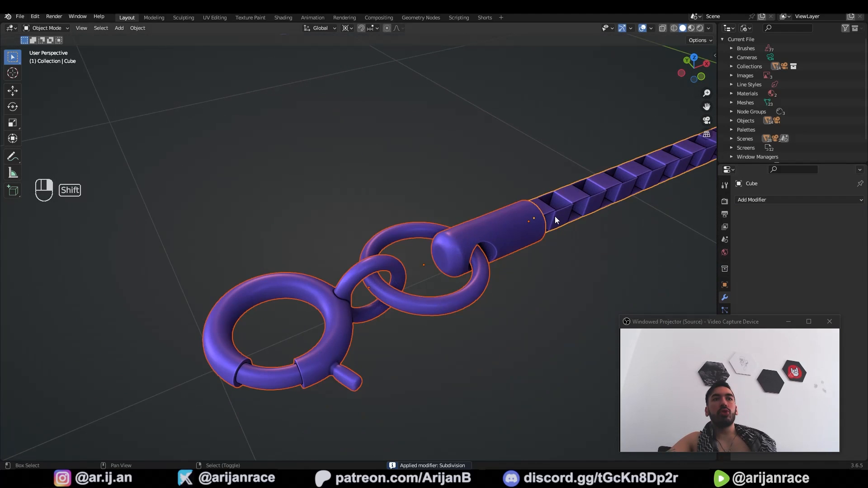
pyautogui.press('ctrl+j')
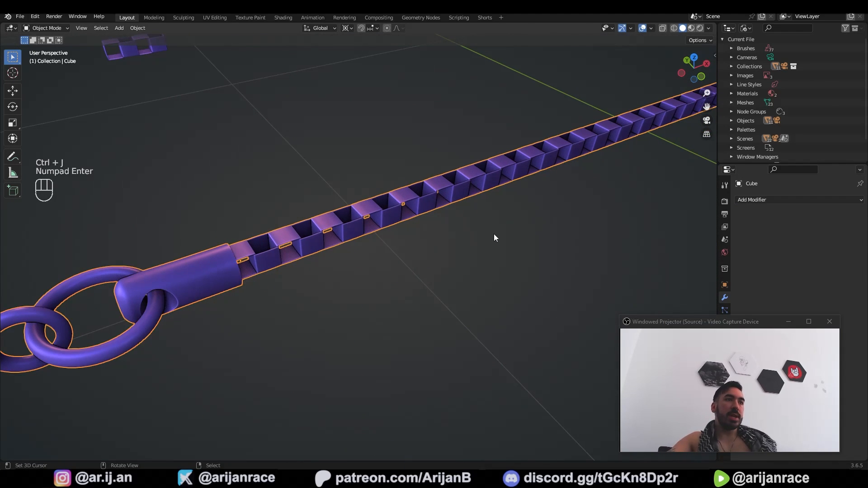
# Step: Add a circle curve for the necklace path and scale it up large
pyautogui.press('shift+a')
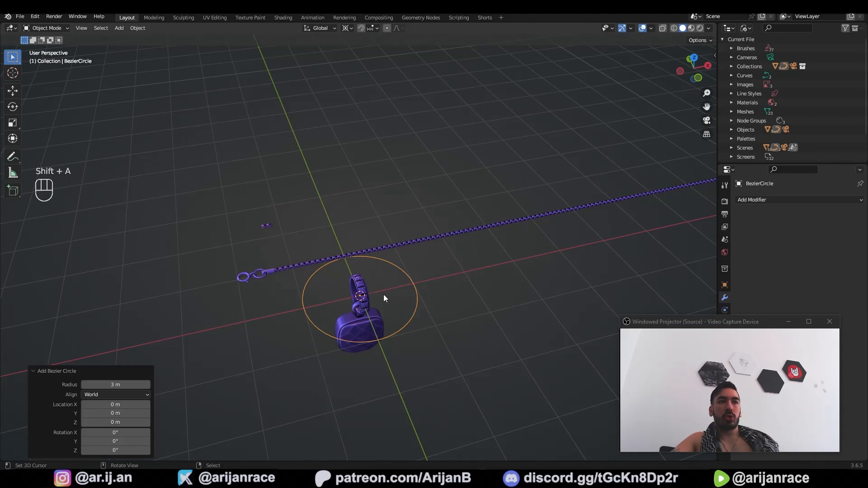
pyautogui.press('s')
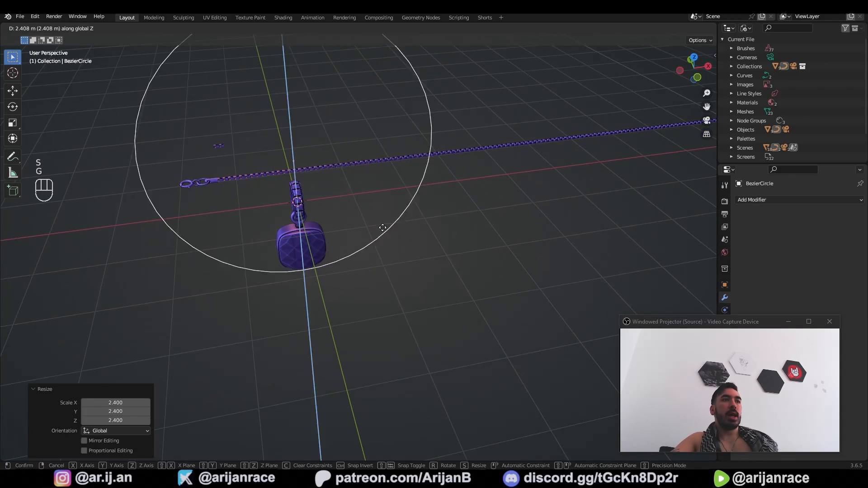
pyautogui.moveTo(414, 282)
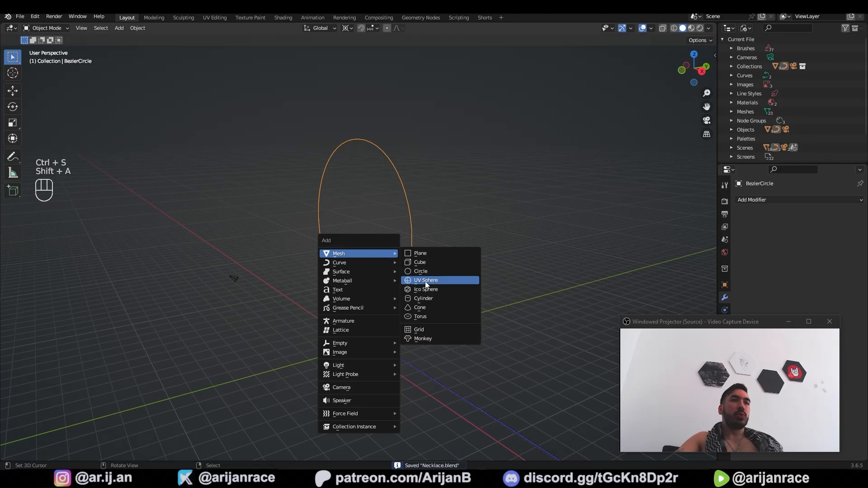
# Step: Shape a cylinder into a tapered bust with a narrowed bottom ring inside the necklace circle
pyautogui.click(423, 298)
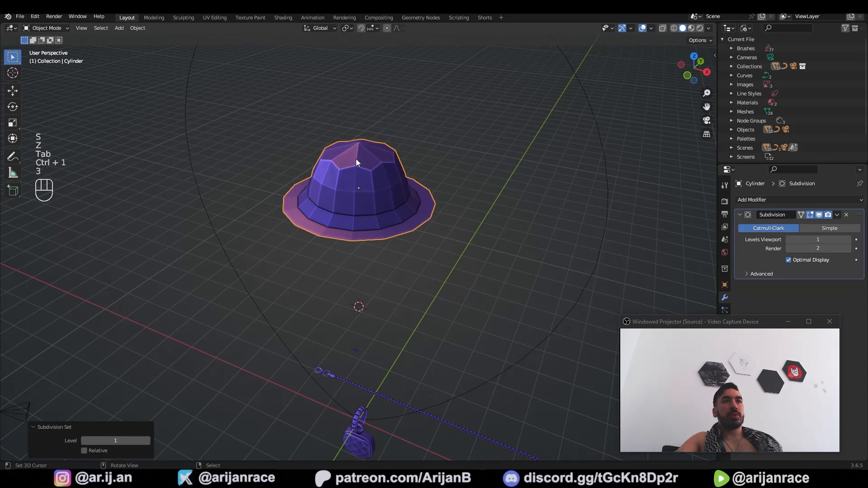
pyautogui.press('Tab')
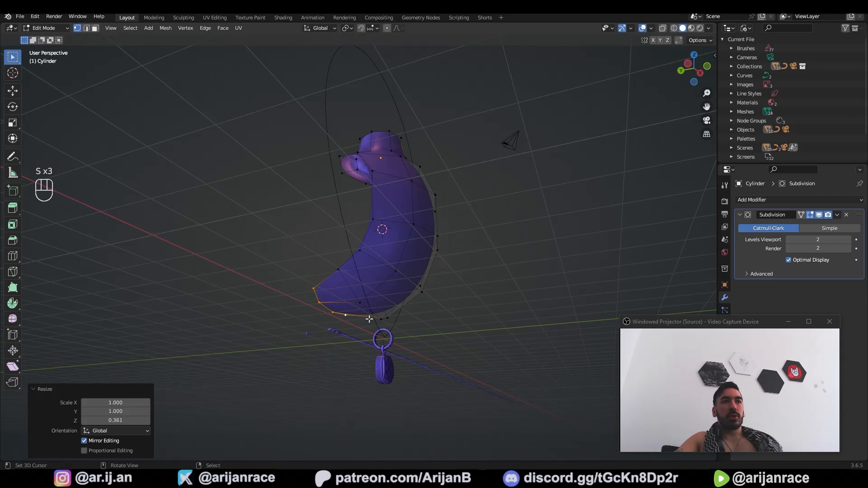
pyautogui.press('i')
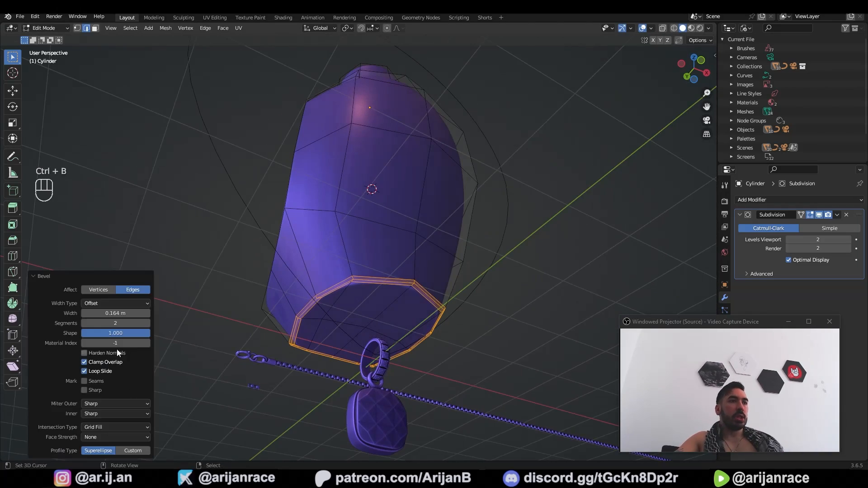
pyautogui.press('Tab')
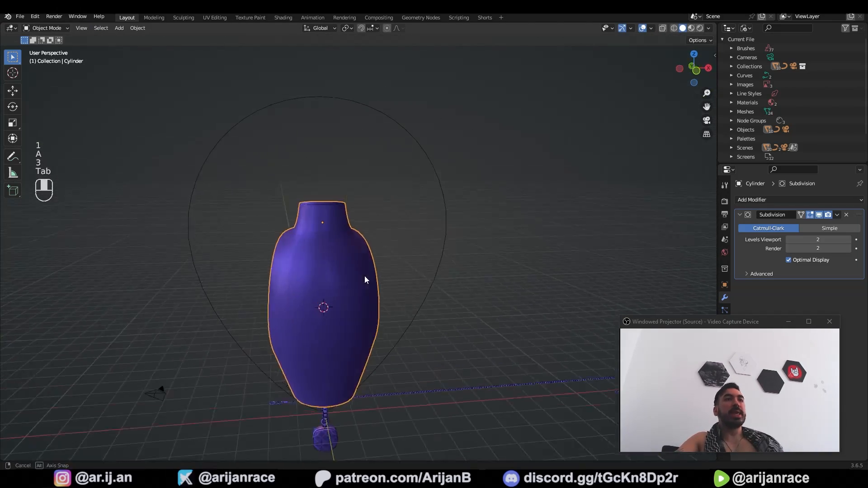
pyautogui.press('Tab')
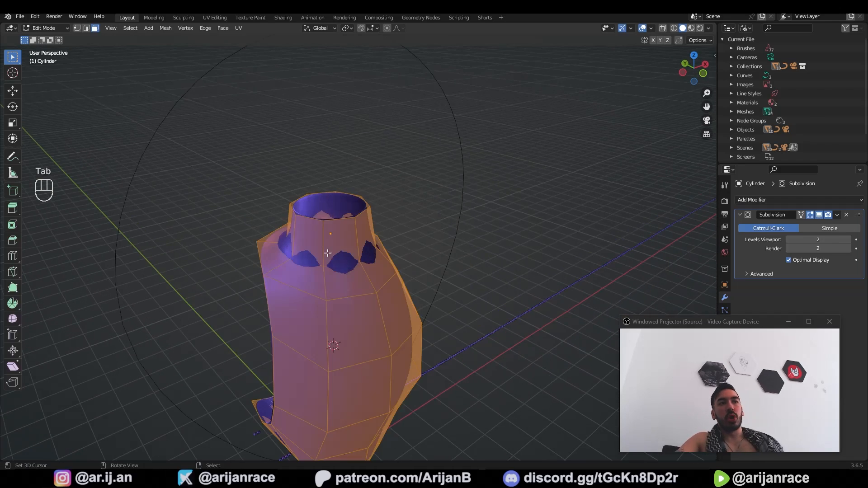
# Step: Shrinkwrap the guide curve onto the bust's neck and move the chain to it
pyautogui.press('Tab')
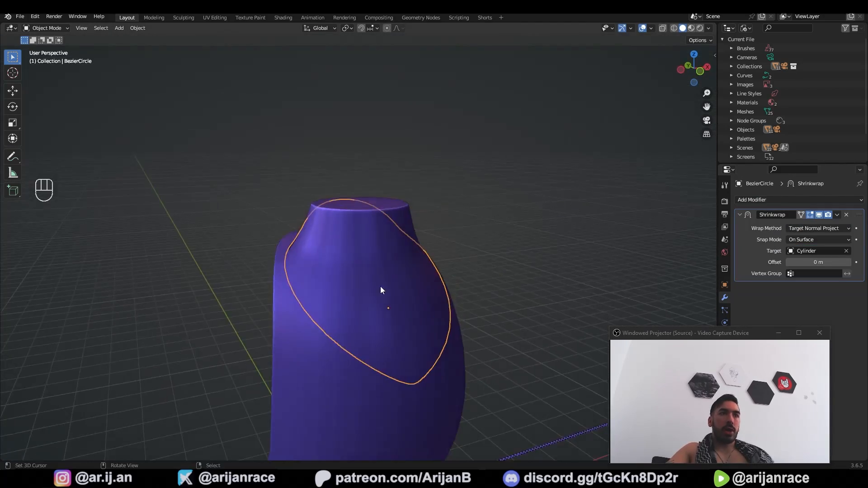
pyautogui.press('g')
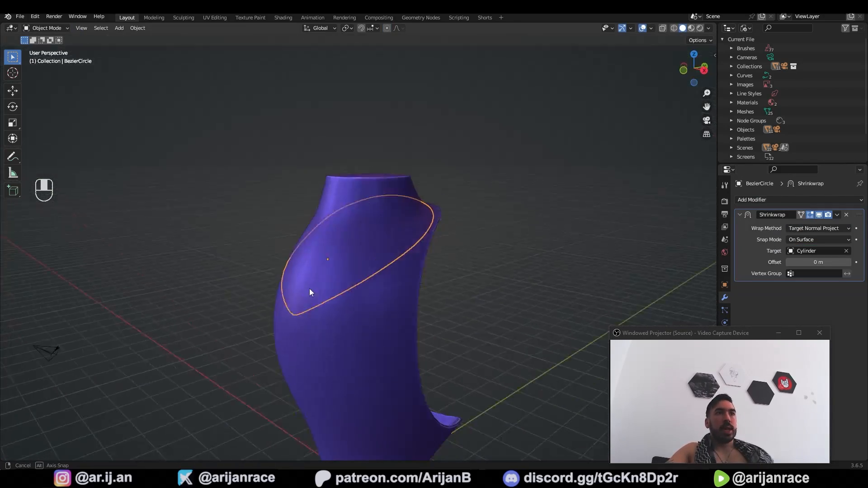
pyautogui.press('ctrl+a')
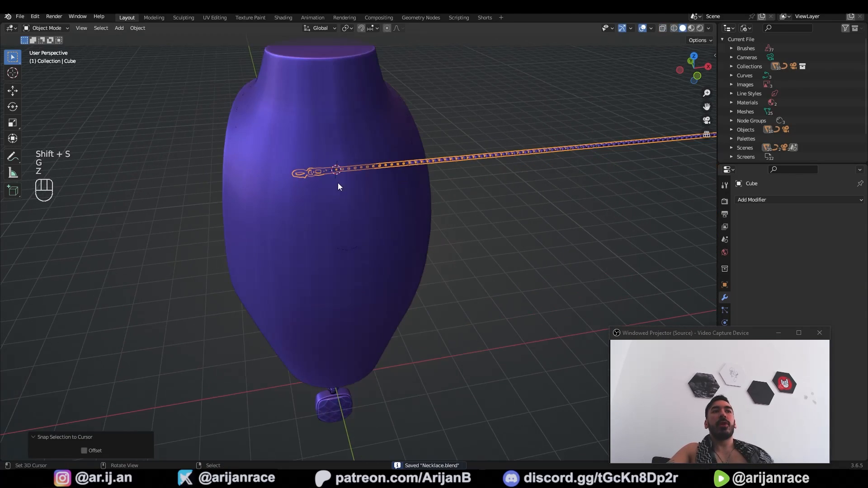
# Step: Give the chain a Curve modifier following BezierCircle and shrink it to fit the neck
pyautogui.click(770, 199)
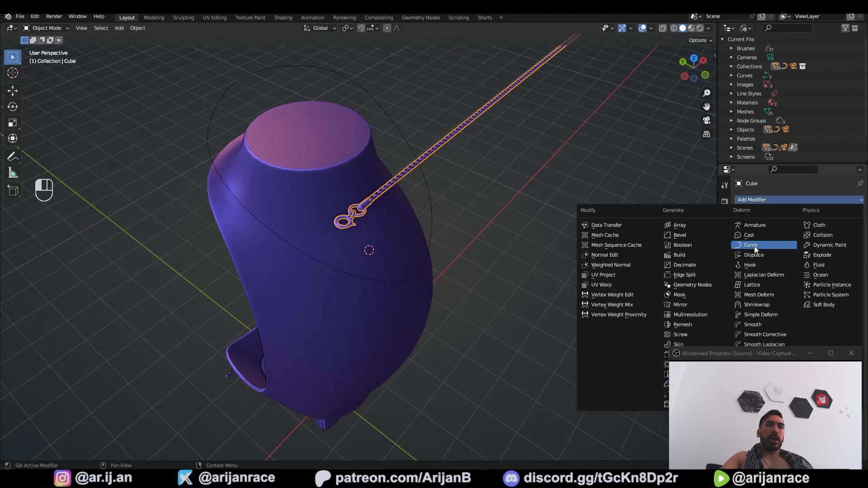
pyautogui.click(751, 245)
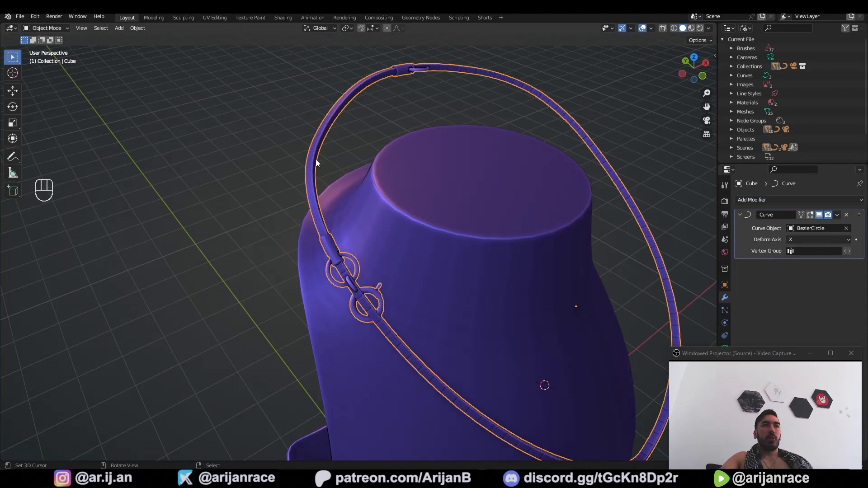
pyautogui.press('s')
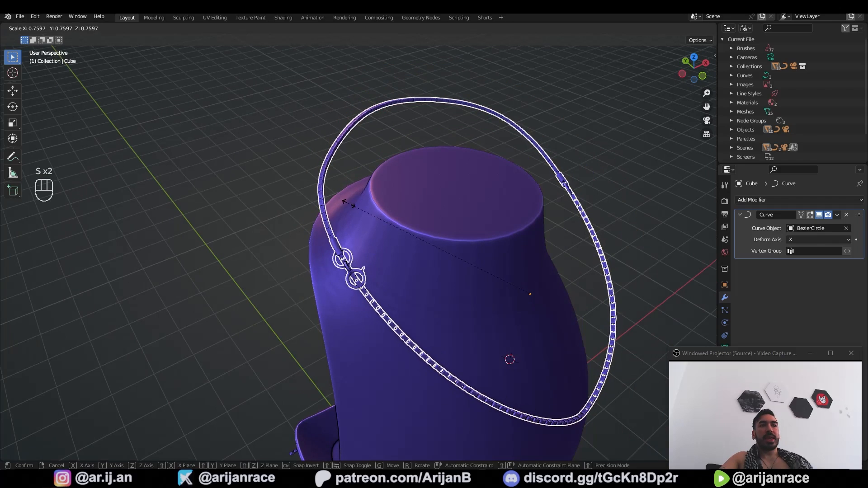
pyautogui.moveTo(483, 258)
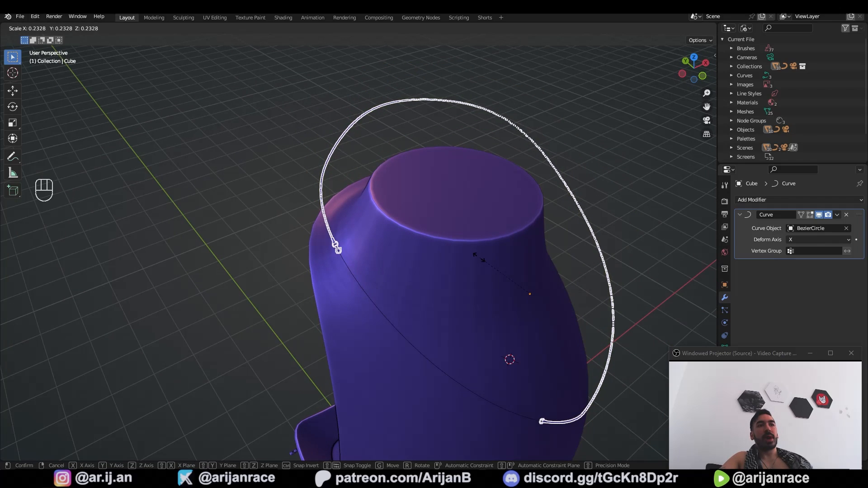
pyautogui.press('g')
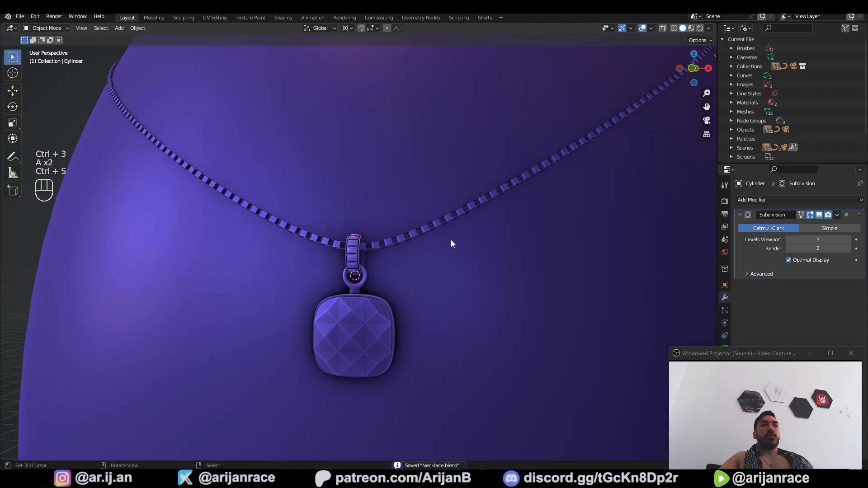
pyautogui.moveTo(401, 53)
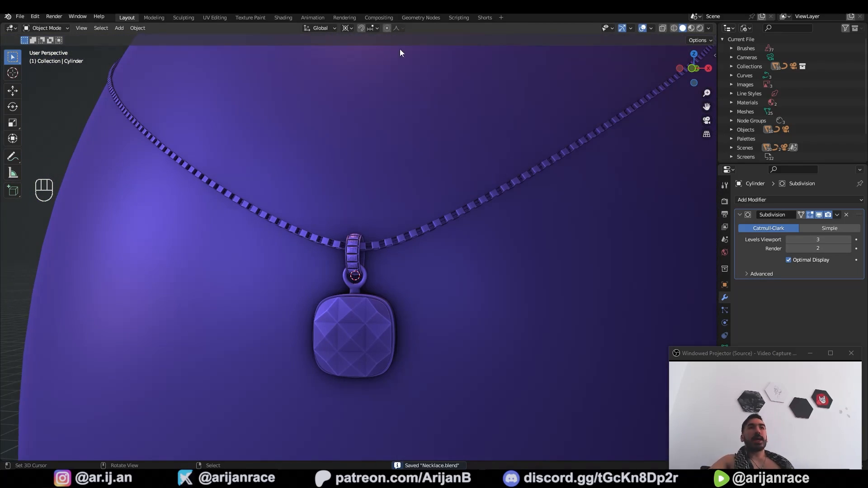
# Step: In the Shading workspace rename the chain's metal material to PLATINUM
pyautogui.click(283, 17)
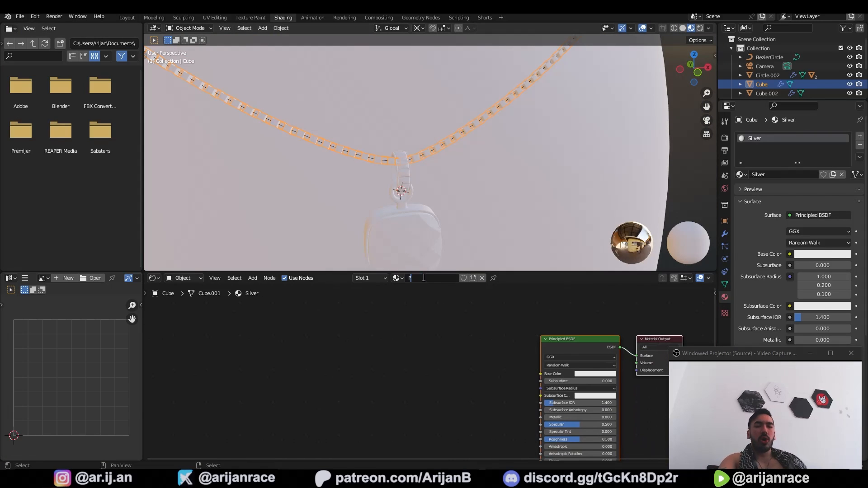
pyautogui.write('PLATINUM')
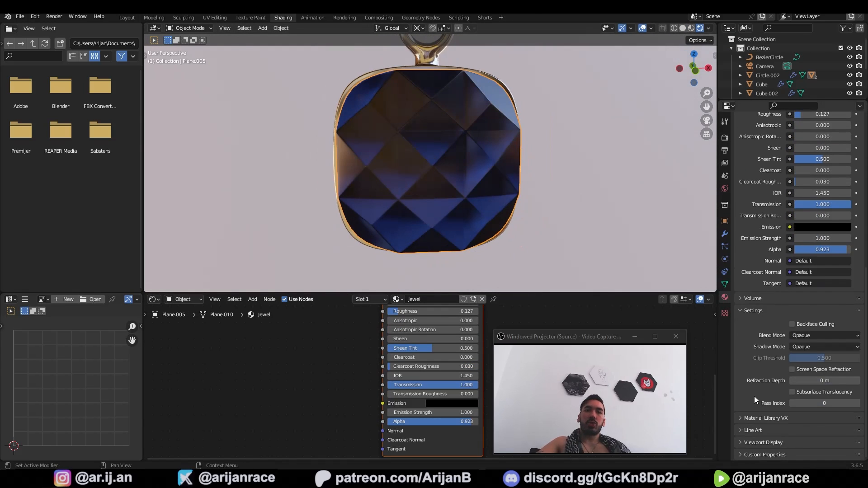
# Step: Make the pendant jewel transparent with the Alpha Hashed blend mode
pyautogui.click(824, 335)
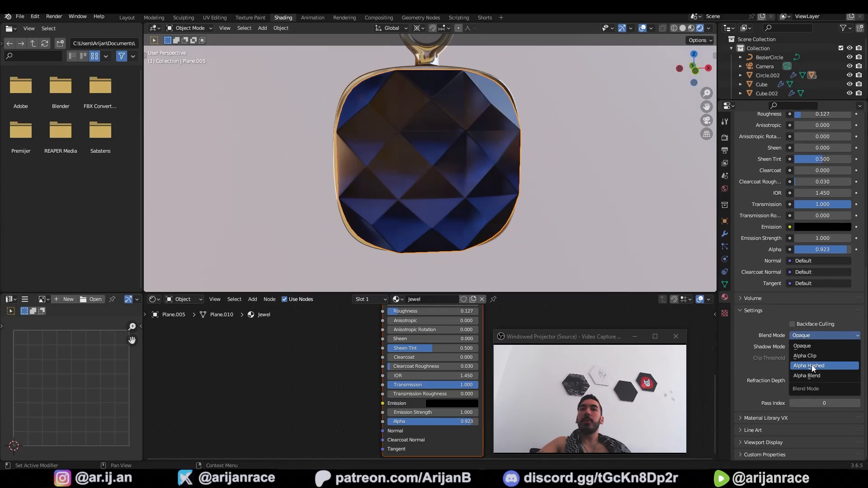
pyautogui.click(808, 366)
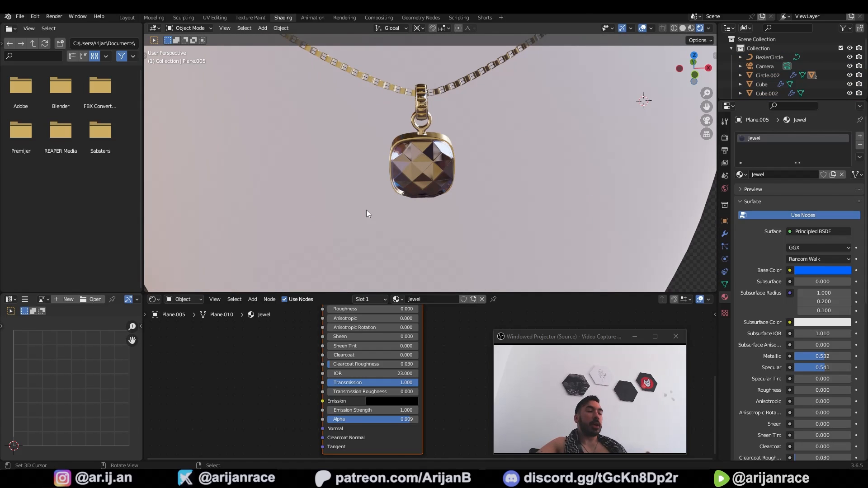
pyautogui.moveTo(543, 381)
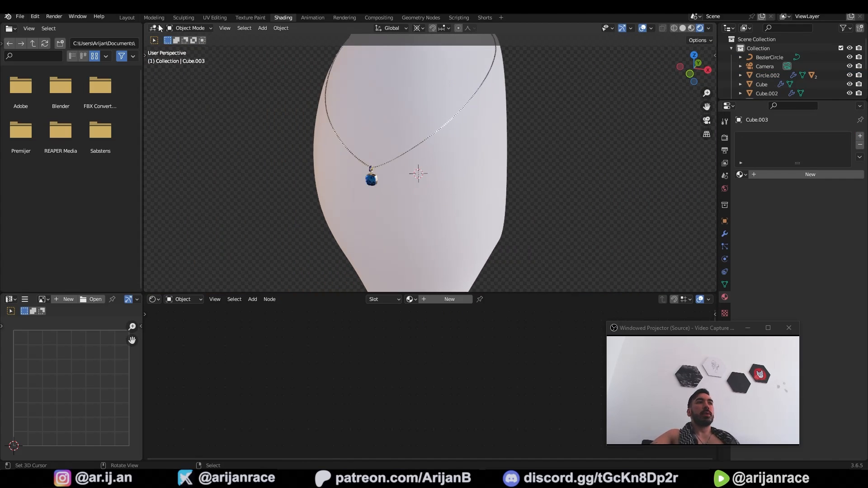
pyautogui.click(127, 17)
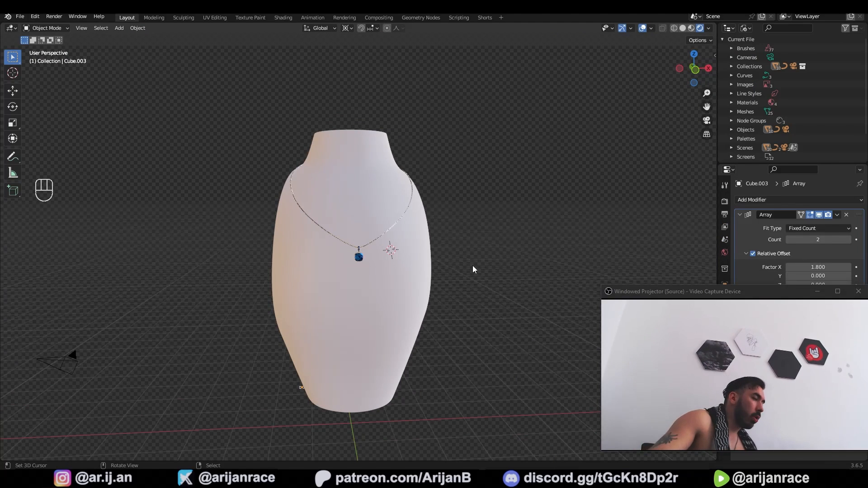
pyautogui.moveTo(379, 250)
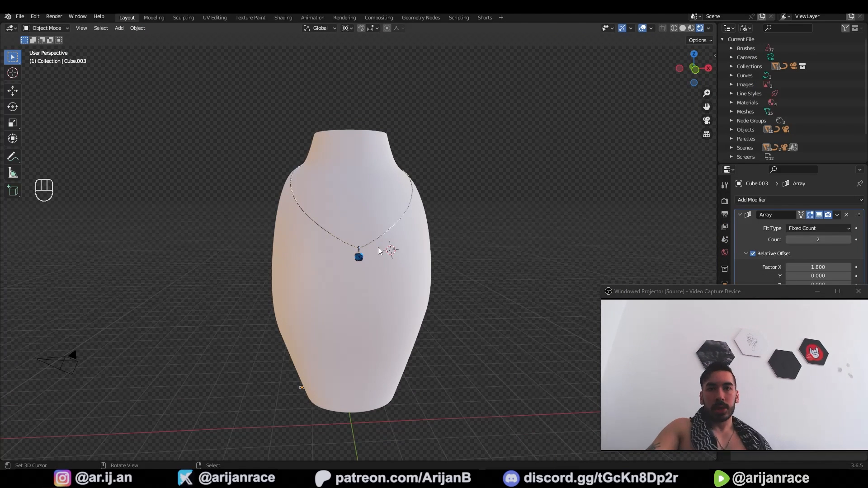
pyautogui.moveTo(409, 177)
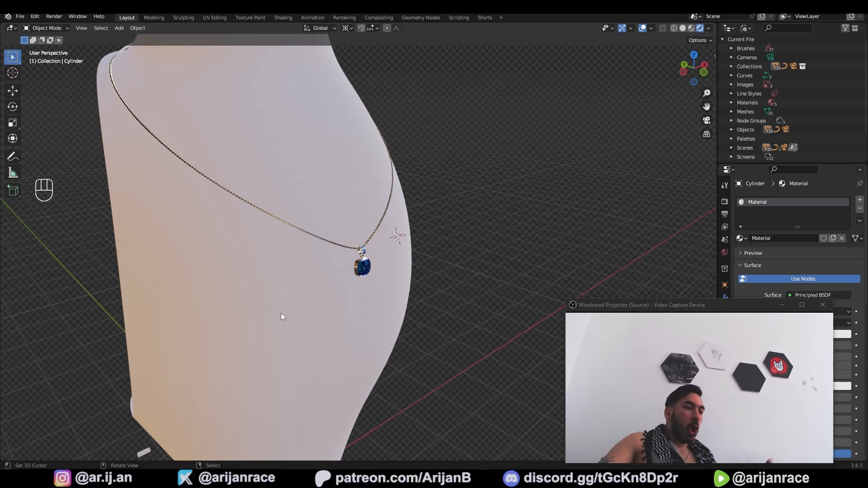
pyautogui.moveTo(444, 238)
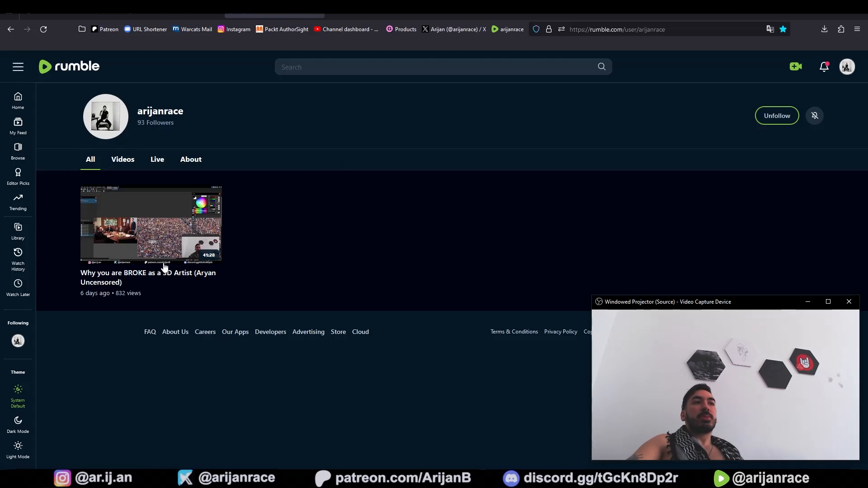
pyautogui.moveTo(223, 188)
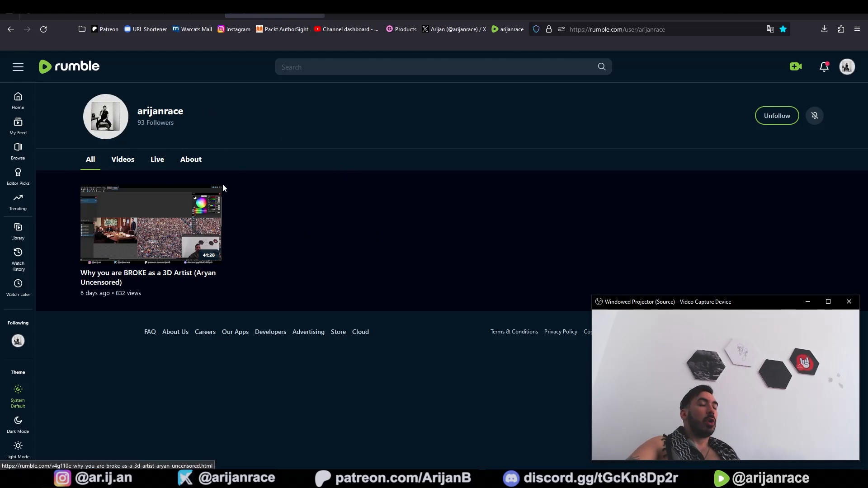
pyautogui.moveTo(171, 180)
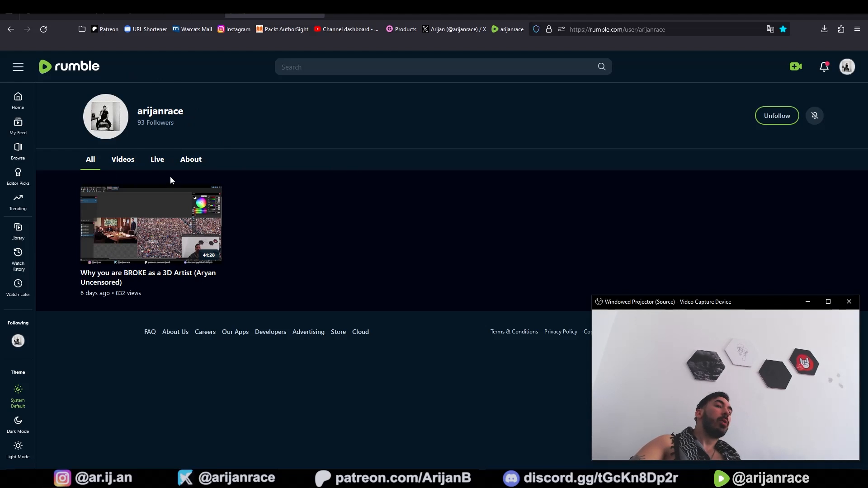
# Step: Switch browser tabs from the X feed to the Instagram profile page
pyautogui.click(453, 29)
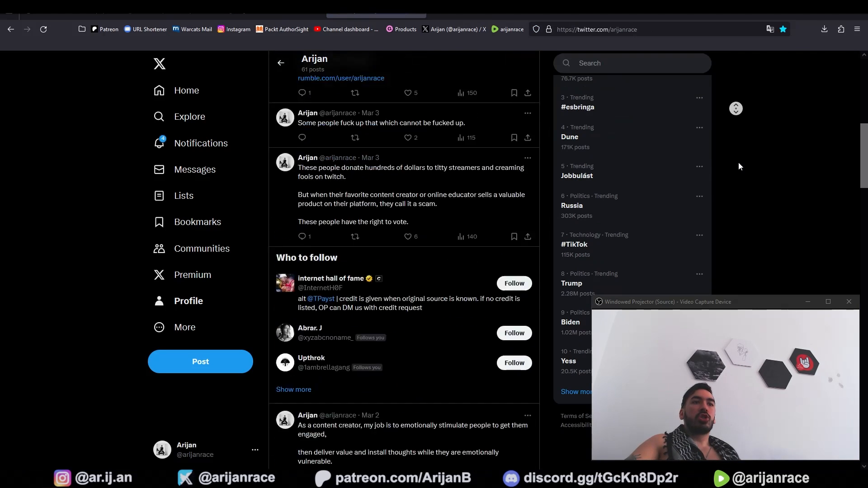
pyautogui.click(234, 29)
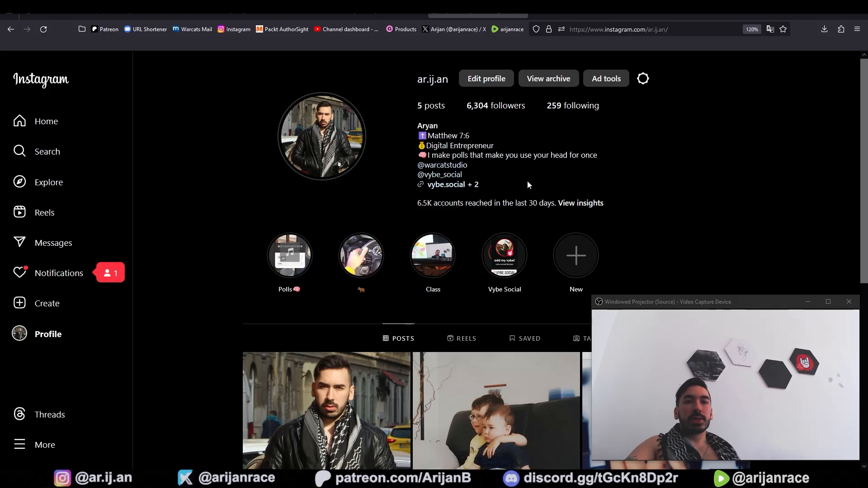
pyautogui.moveTo(501, 151)
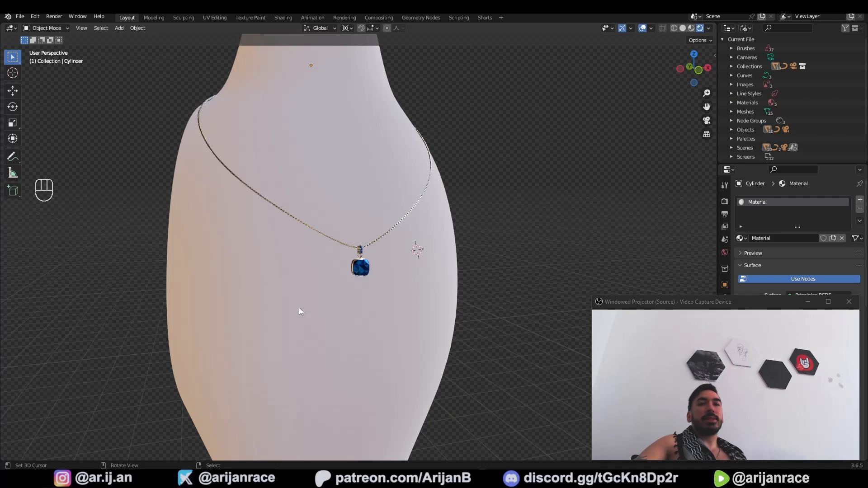
pyautogui.moveTo(342, 323)
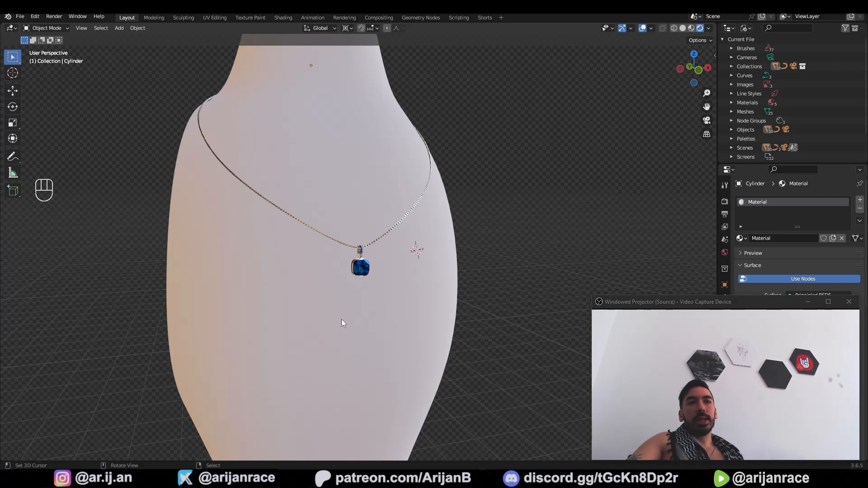
pyautogui.moveTo(447, 286)
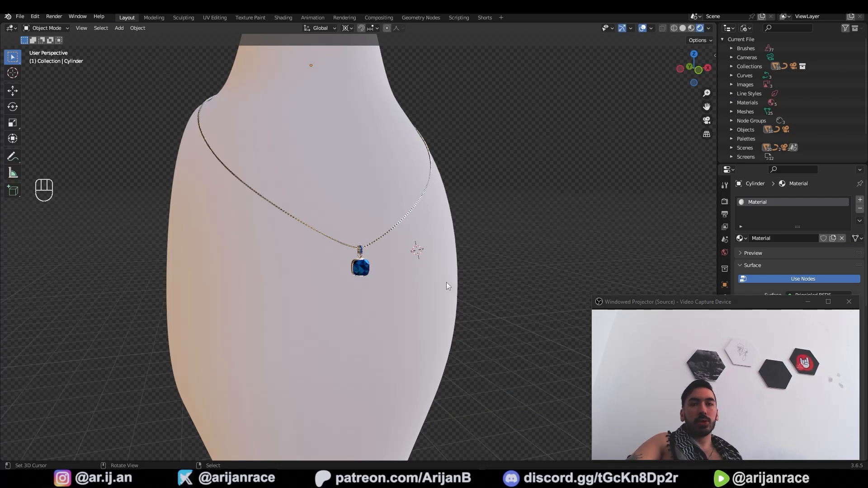